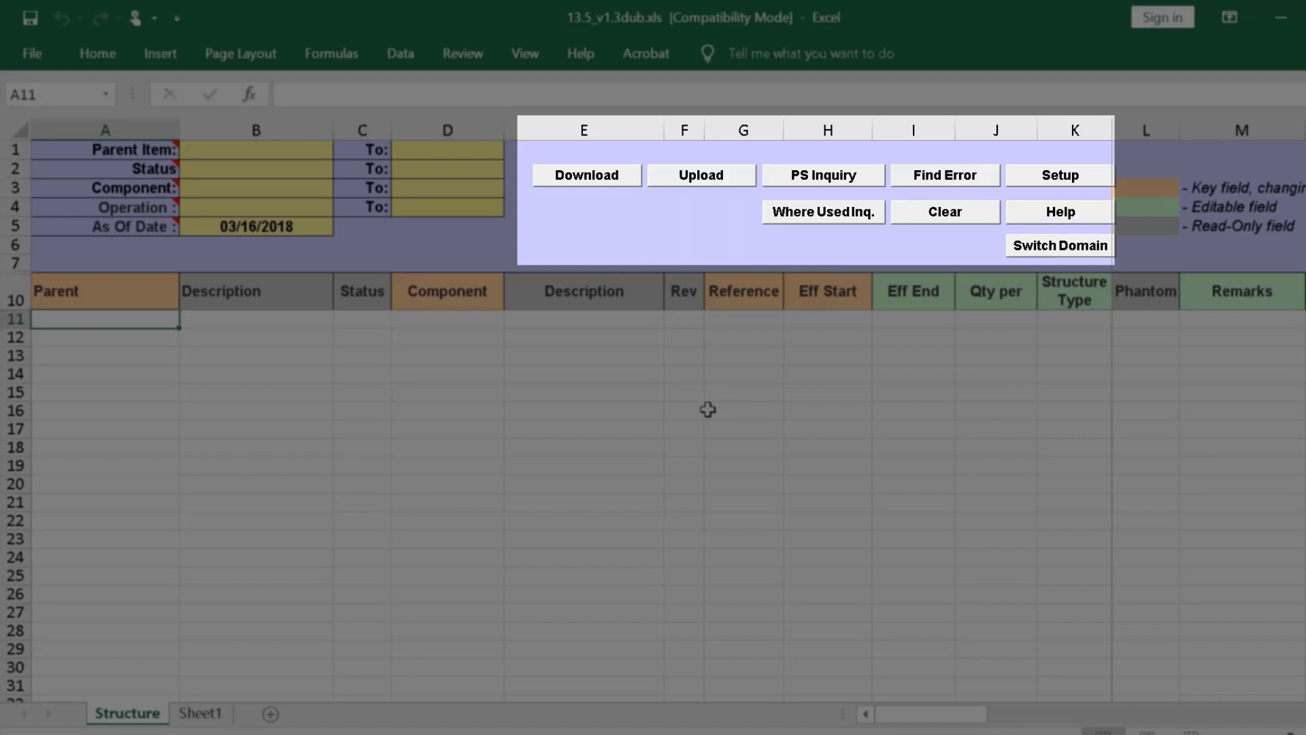
pyautogui.moveTo(768, 332)
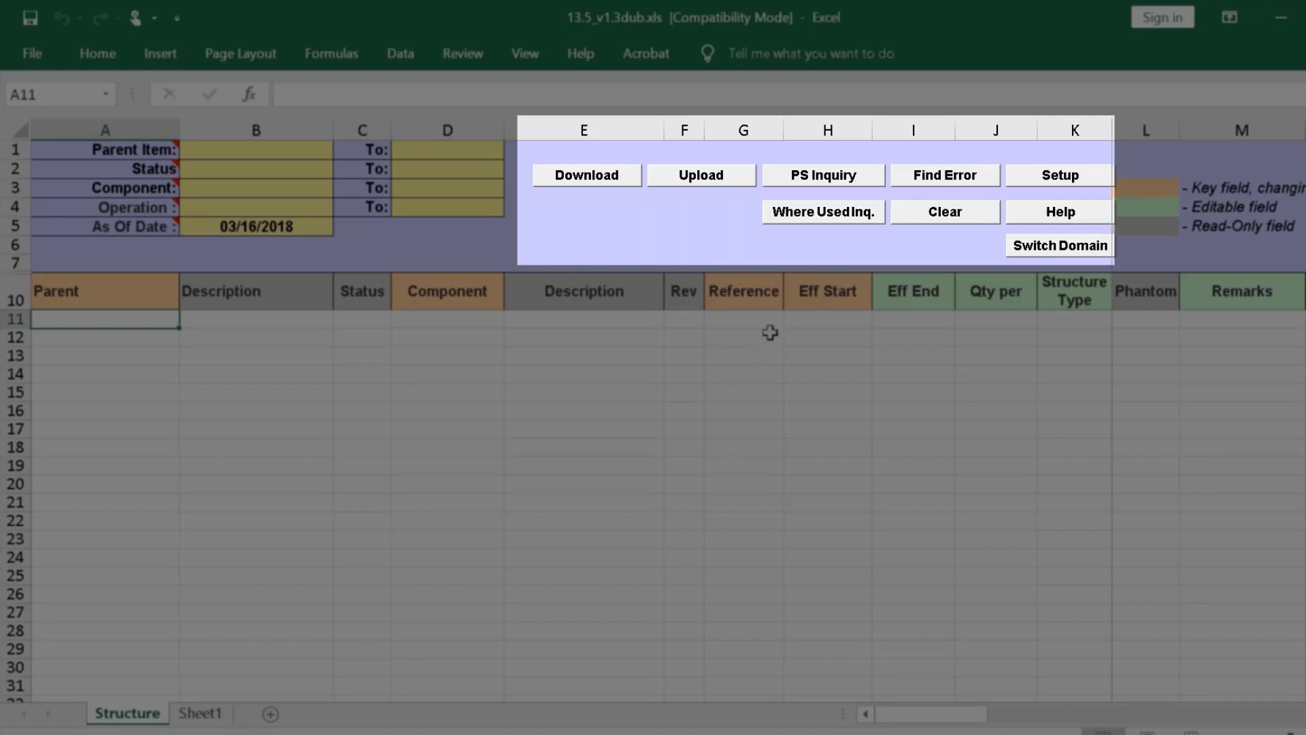
pyautogui.moveTo(513, 207)
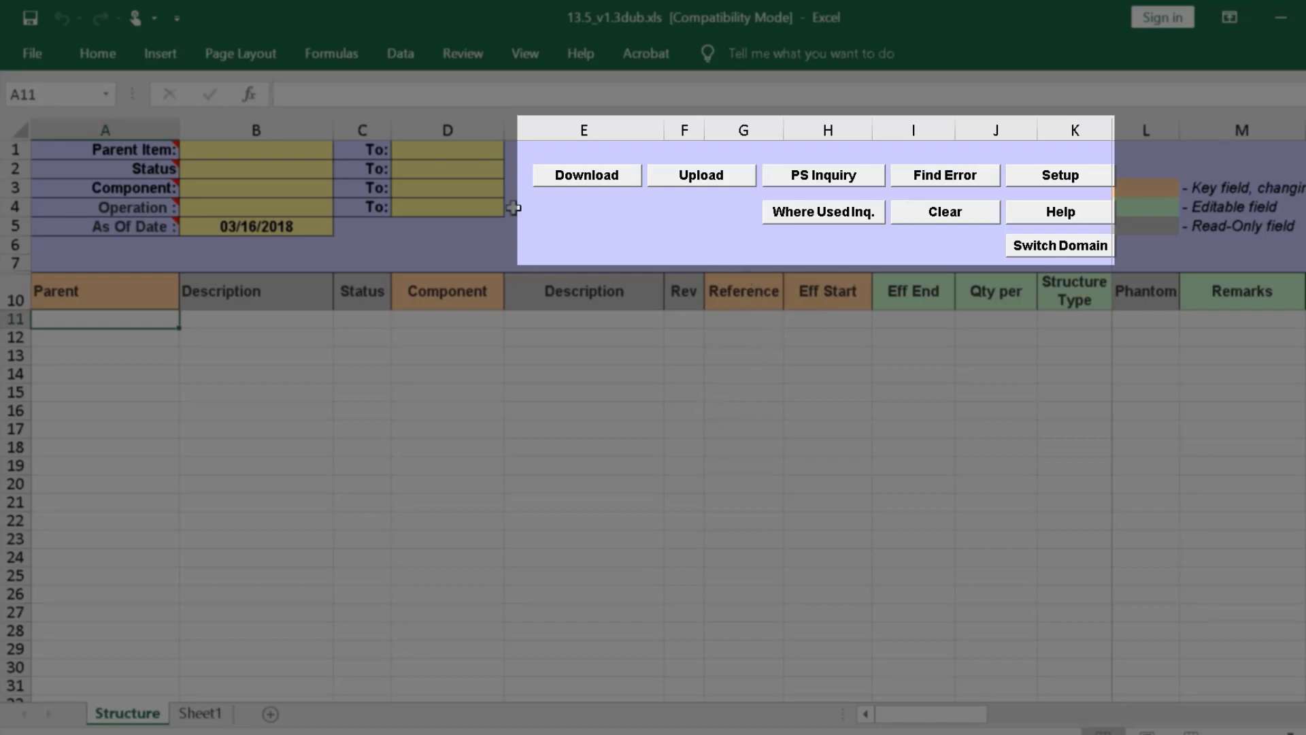
pyautogui.moveTo(250, 306)
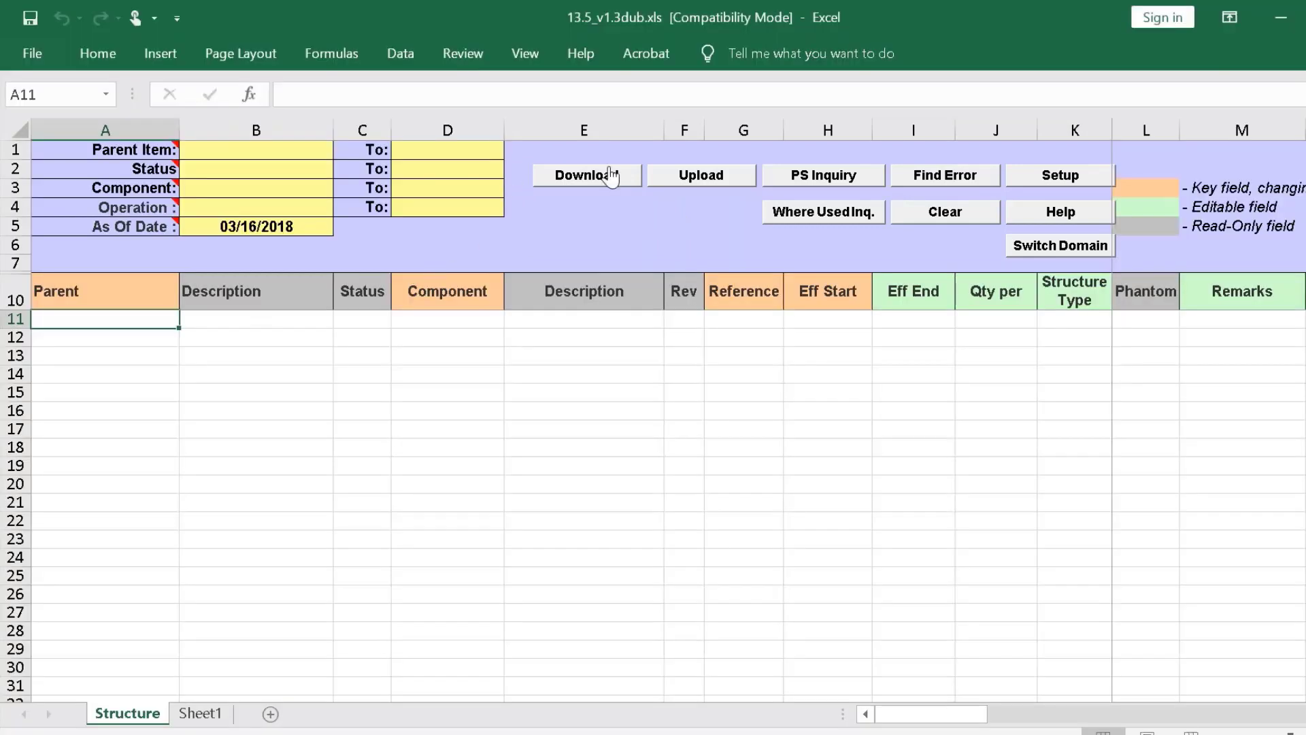
pyautogui.click(256, 169)
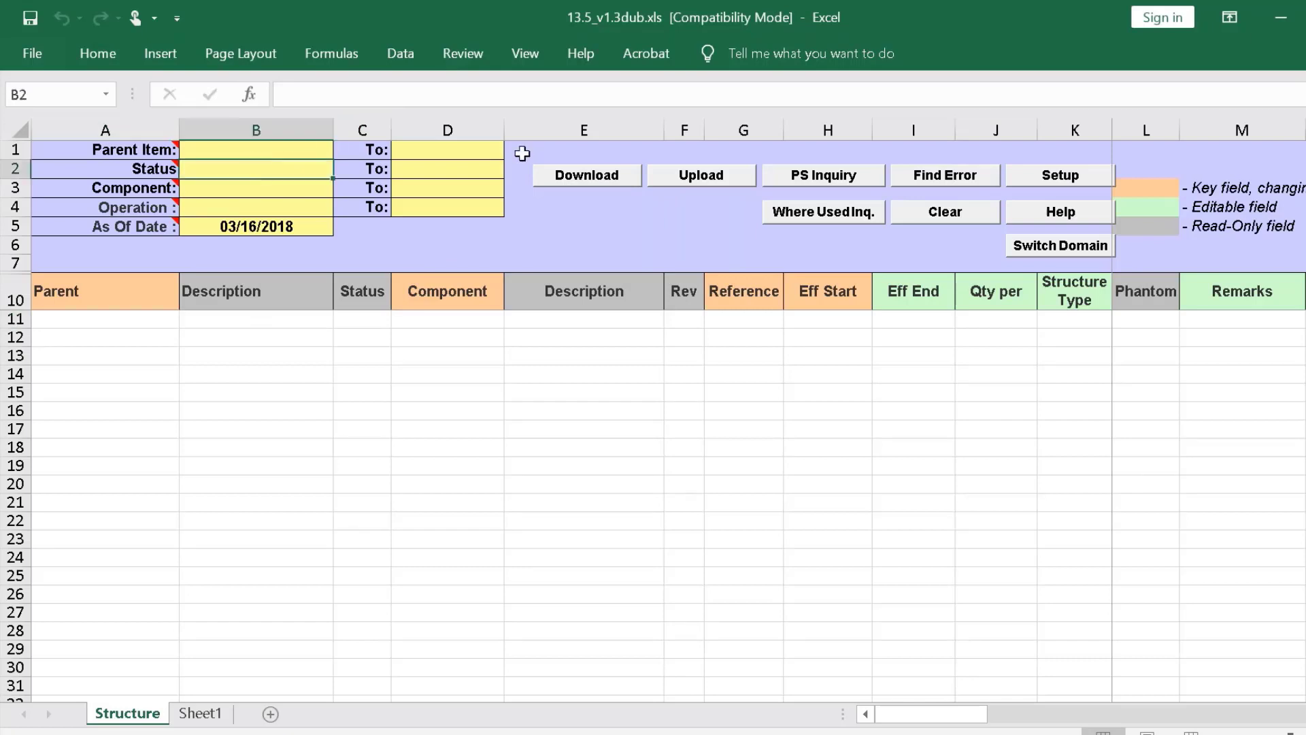
pyautogui.click(448, 169)
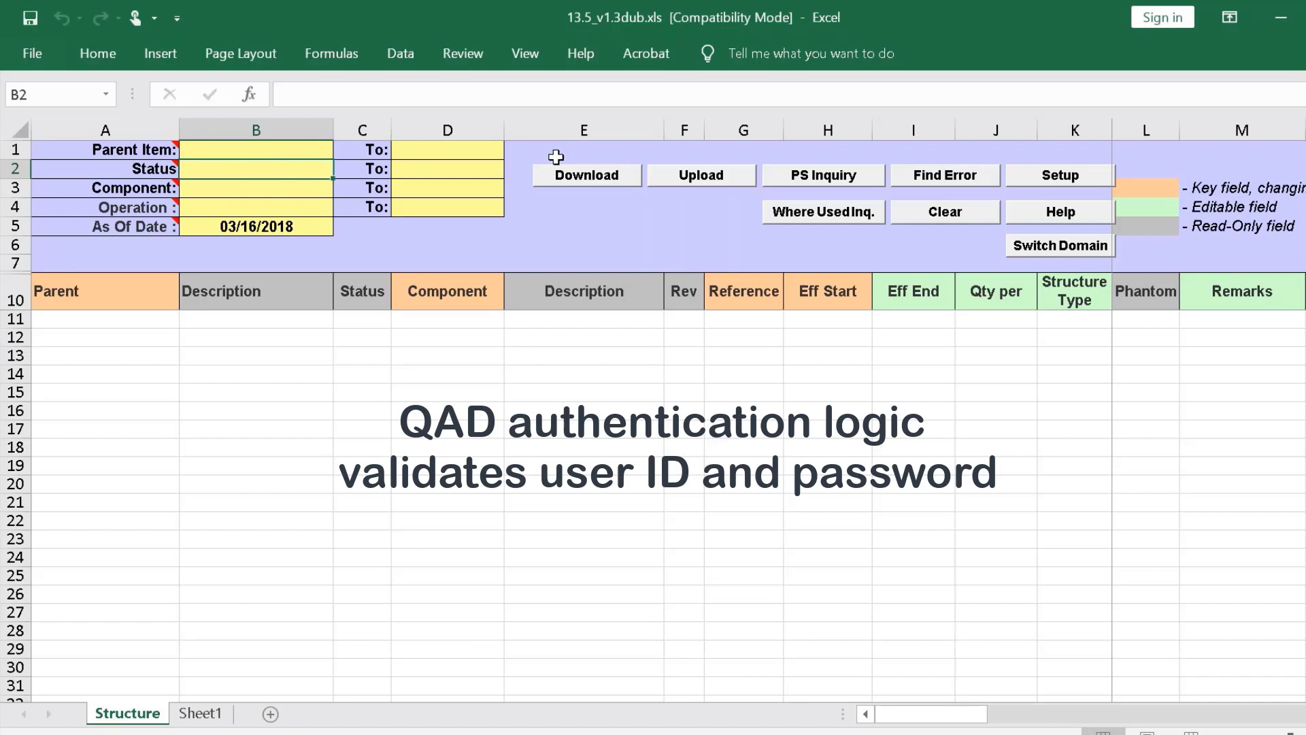
pyautogui.moveTo(587, 192)
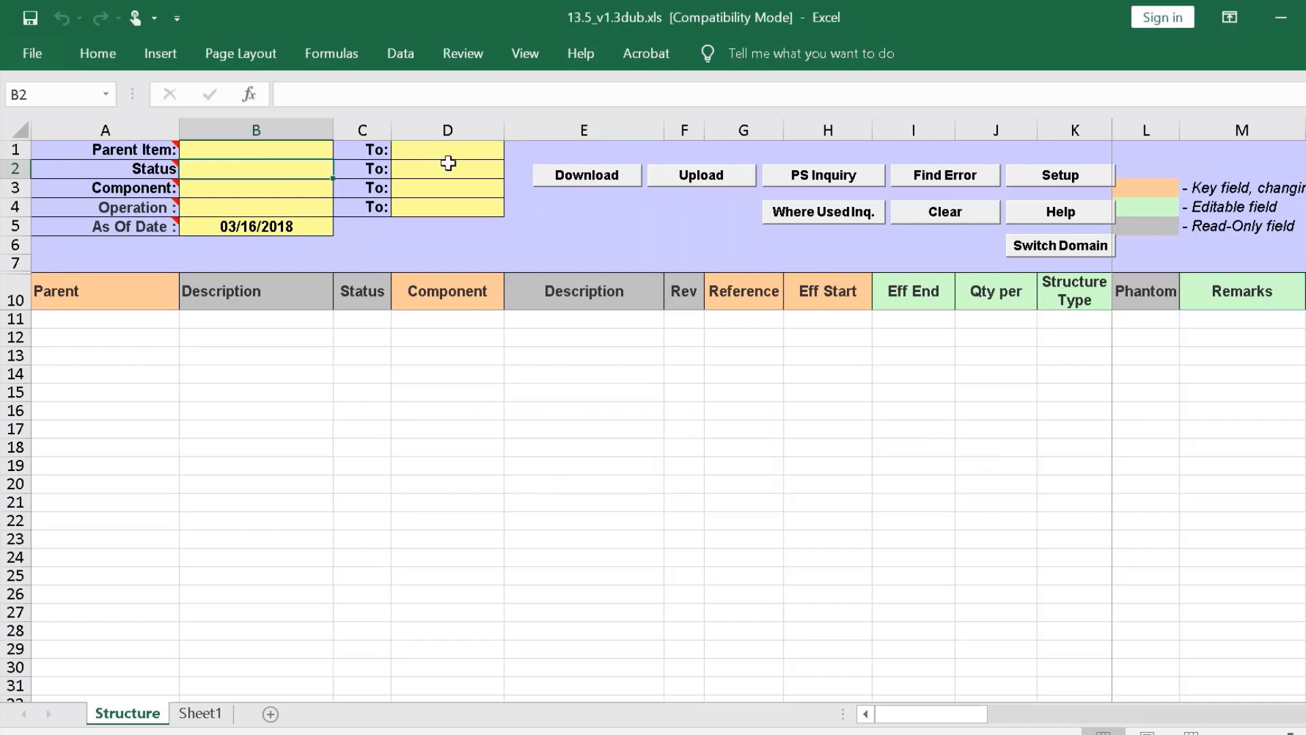
pyautogui.moveTo(593, 184)
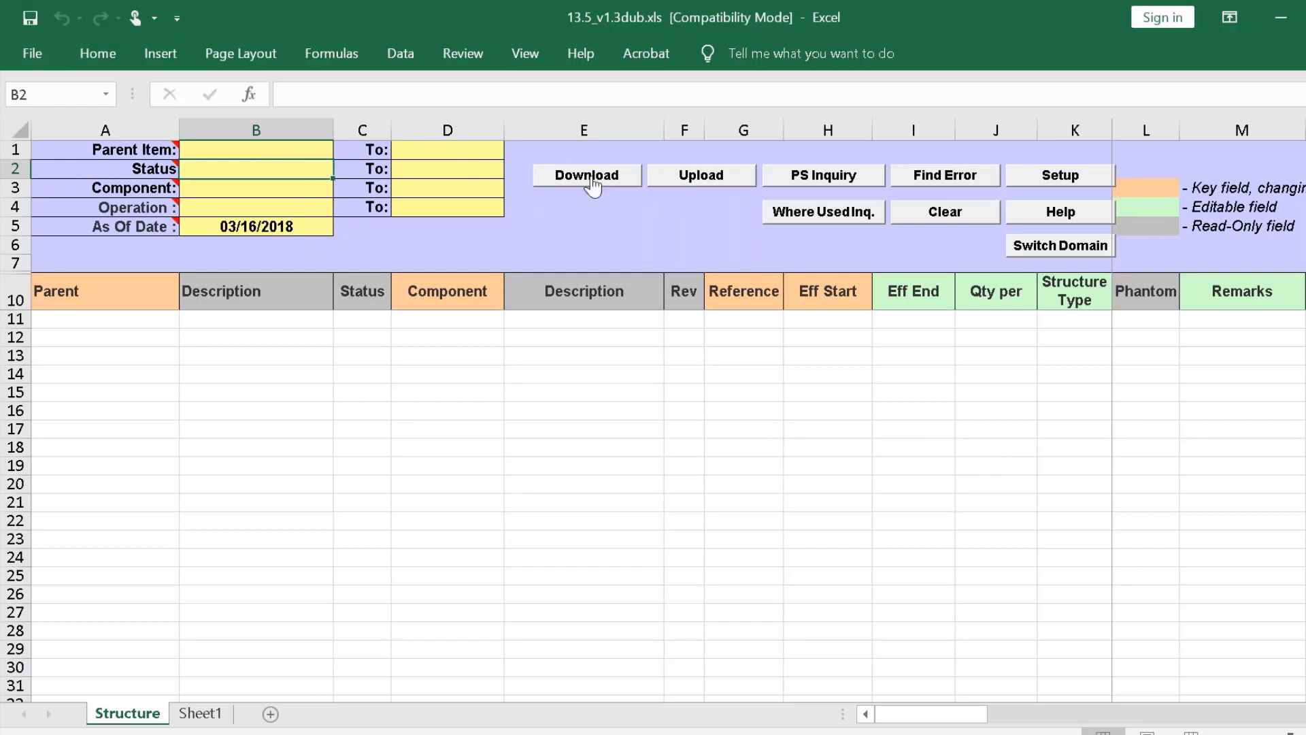
pyautogui.click(587, 176)
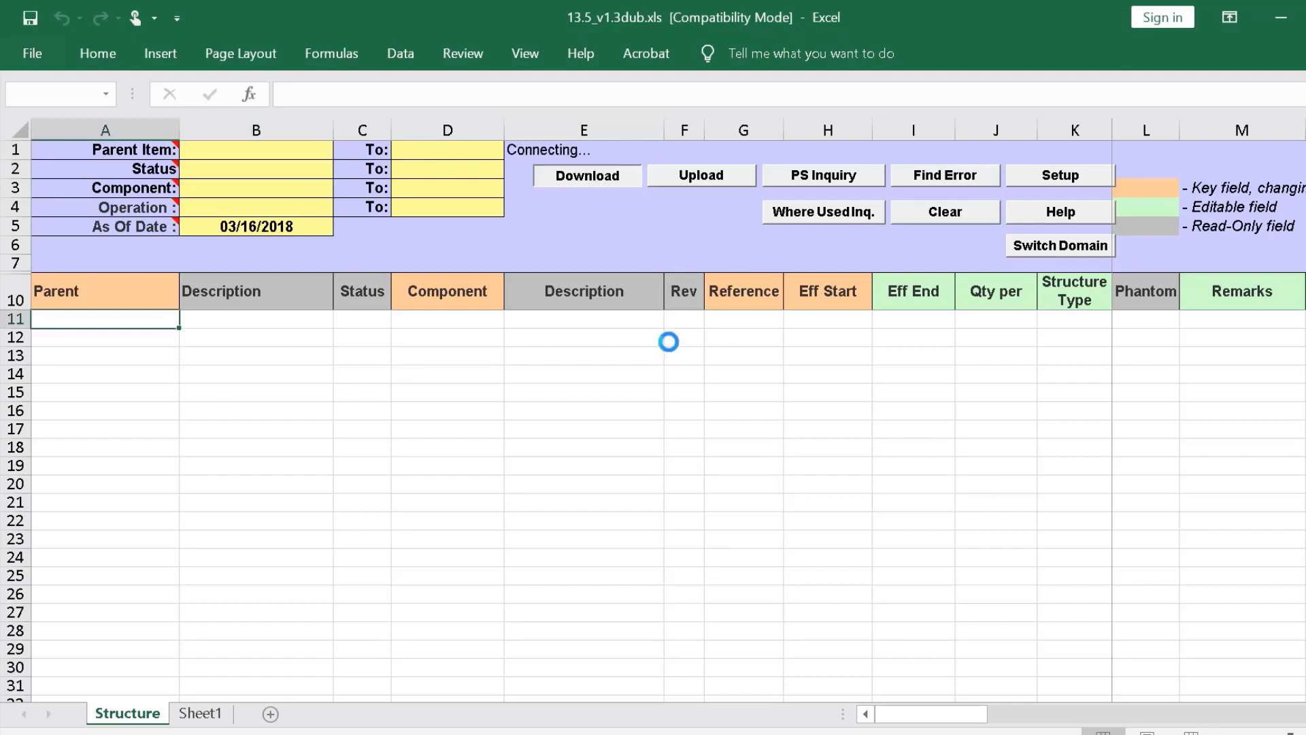
pyautogui.click(585, 175)
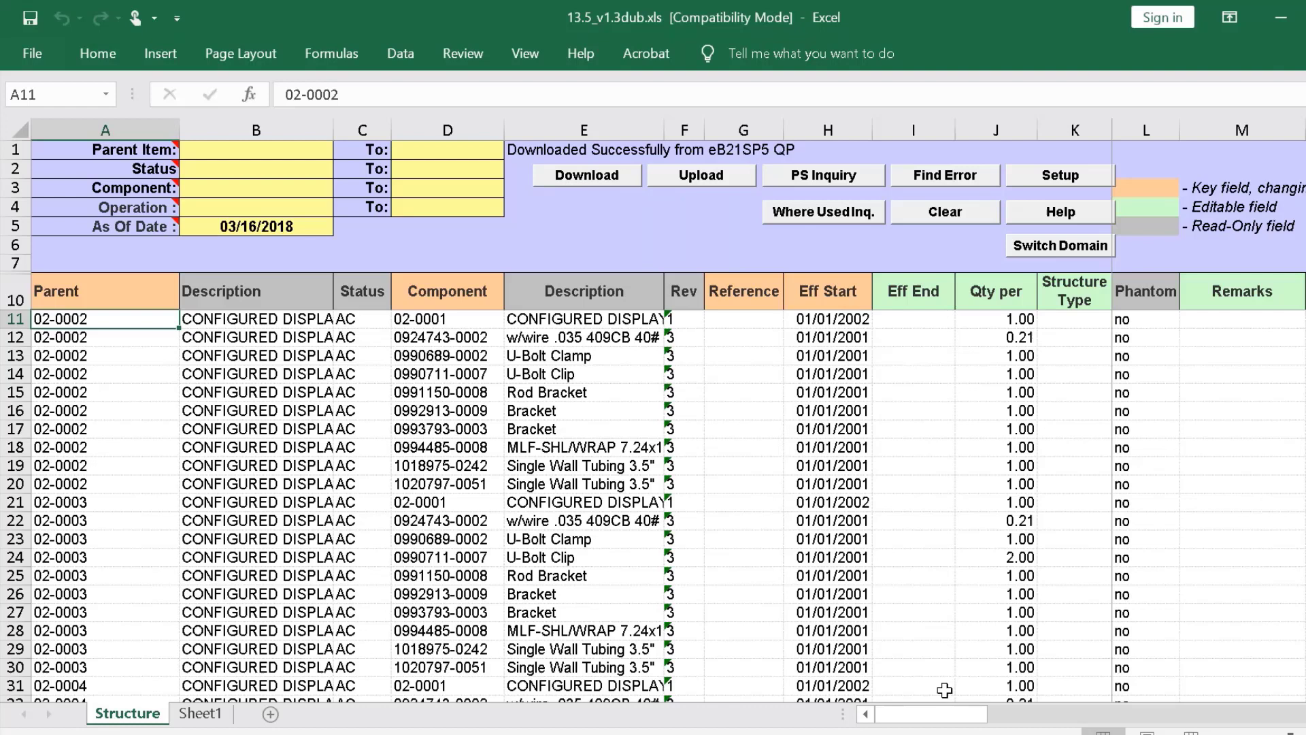
pyautogui.moveTo(934, 726)
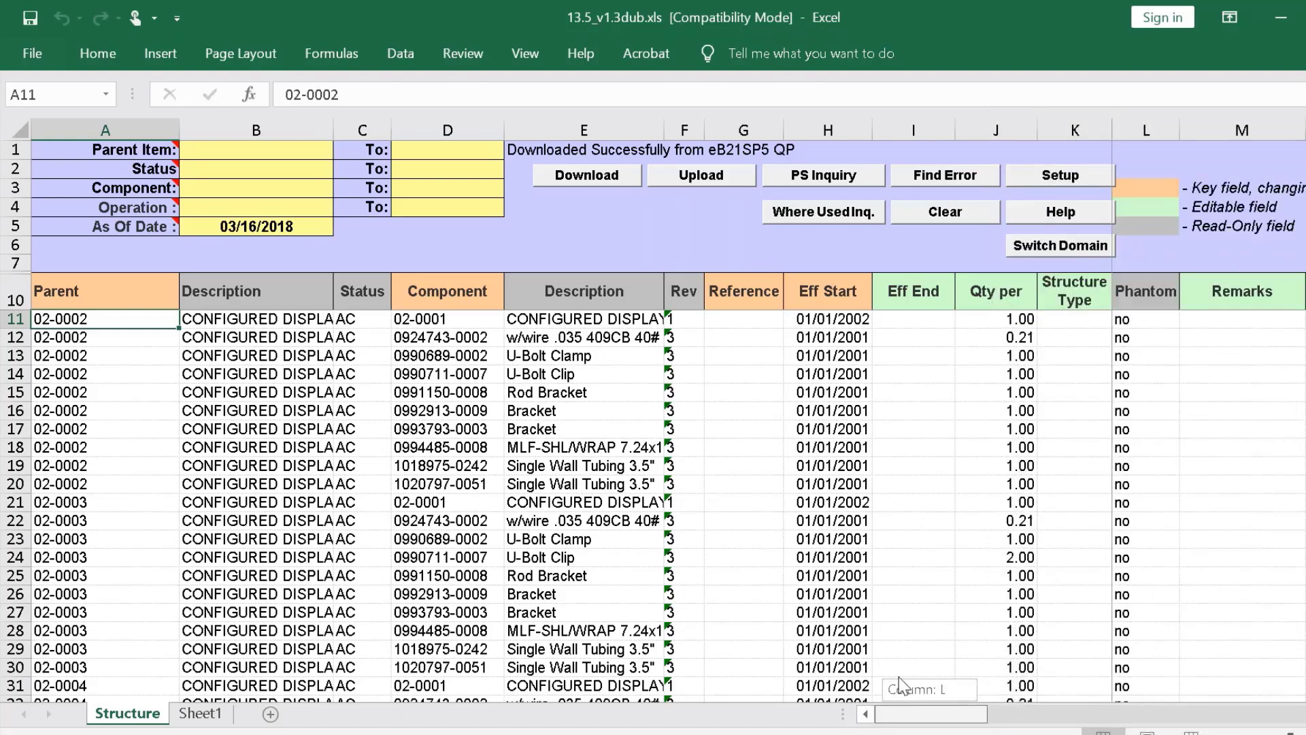
pyautogui.moveTo(725, 433)
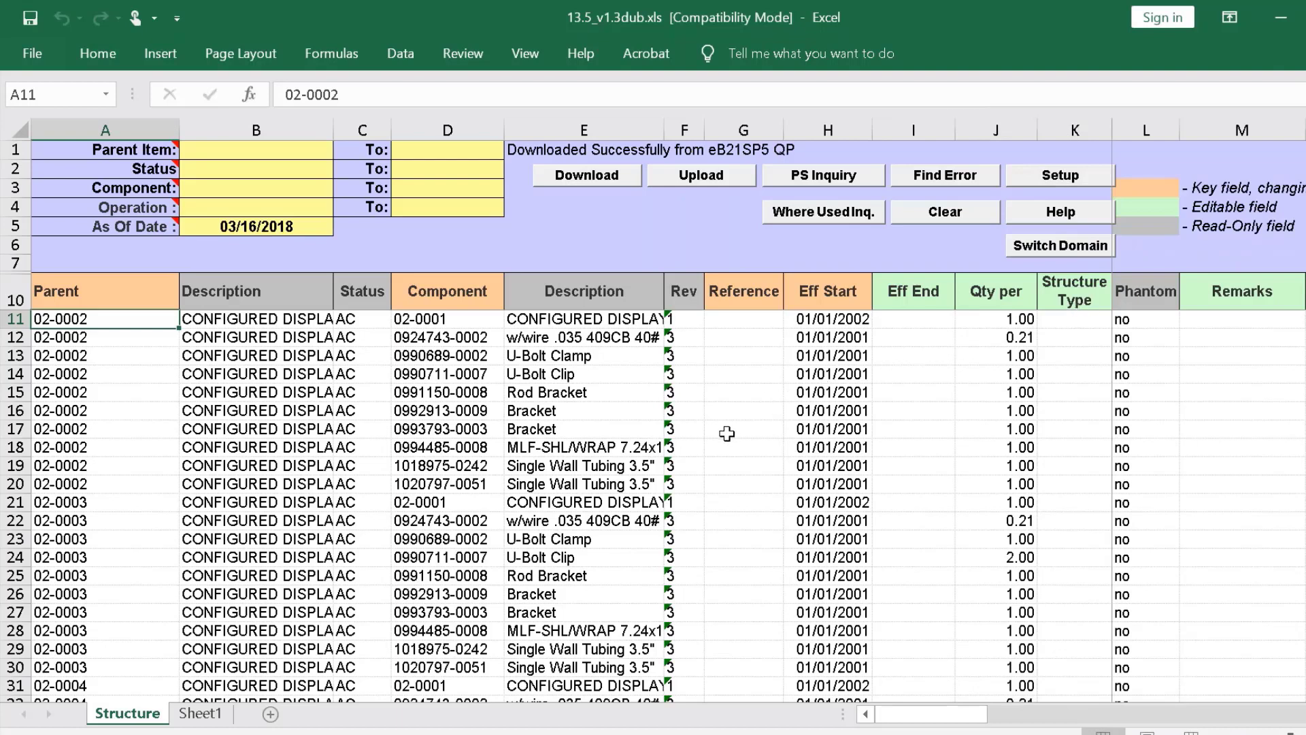
pyautogui.moveTo(655, 597)
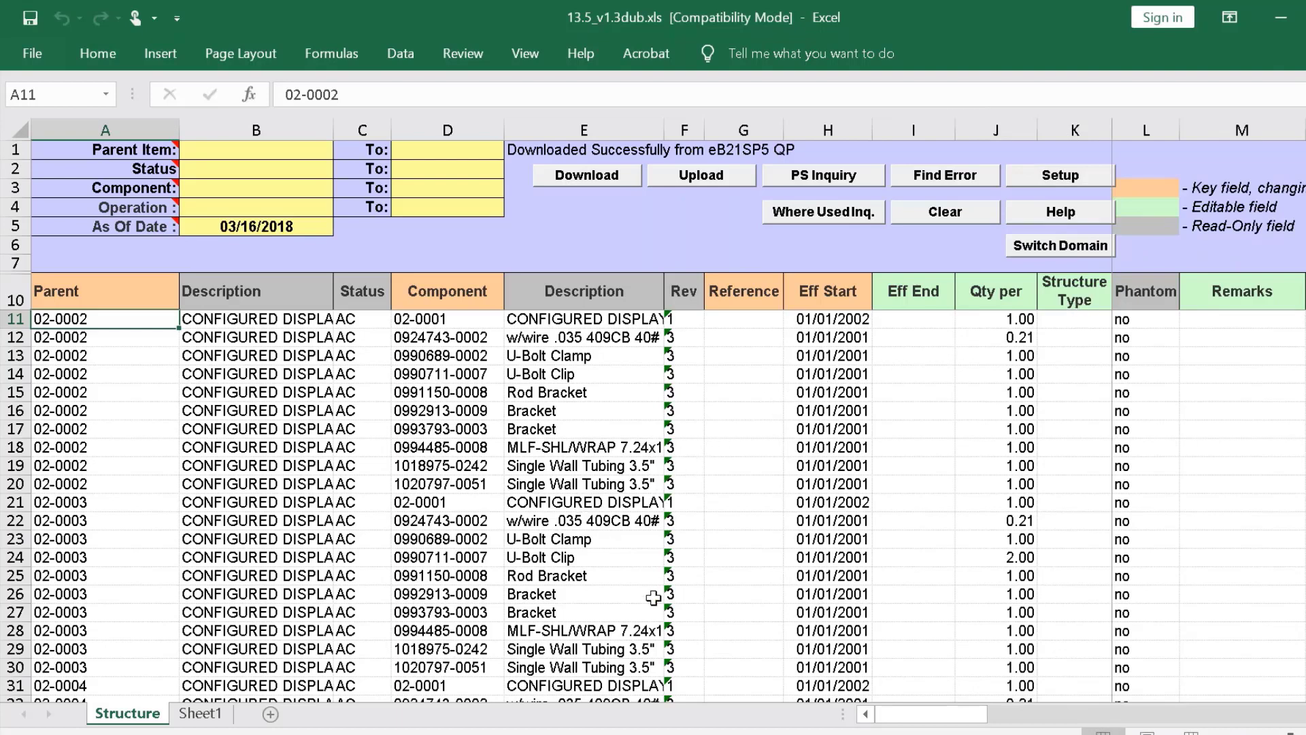
pyautogui.moveTo(1009, 285)
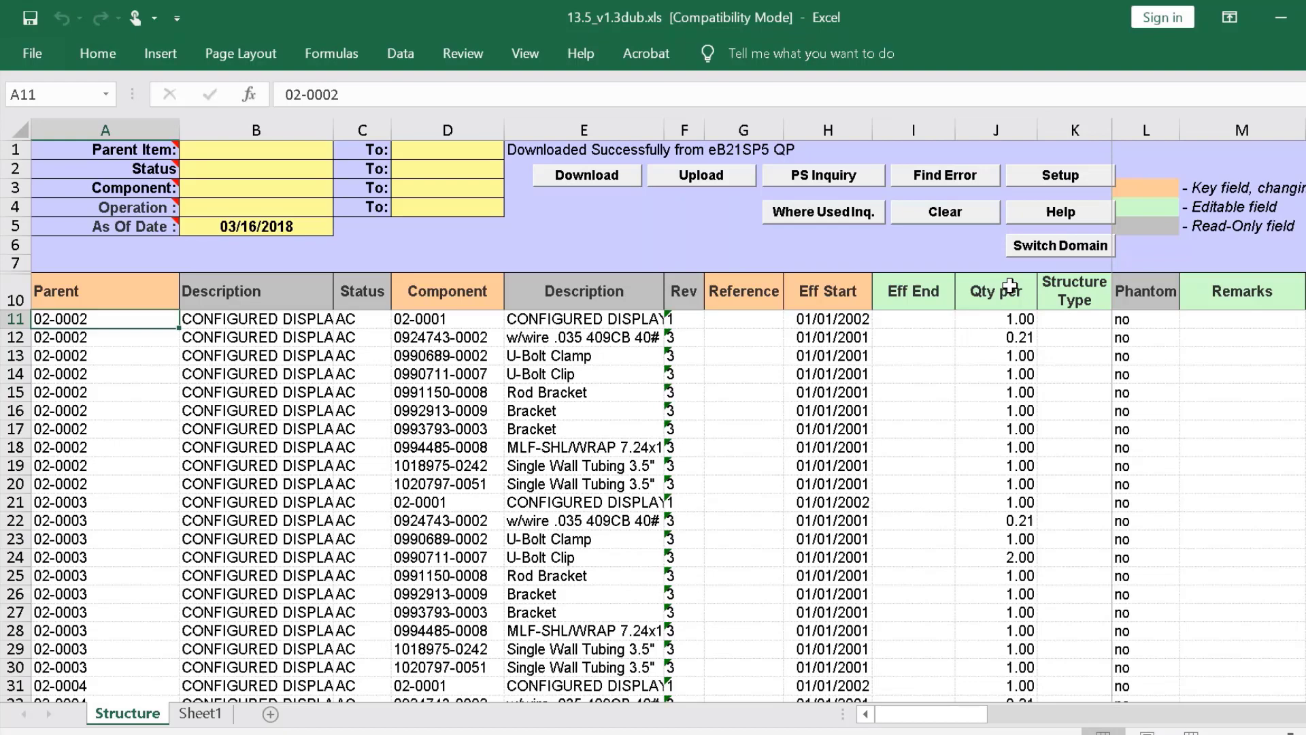
pyautogui.moveTo(928, 312)
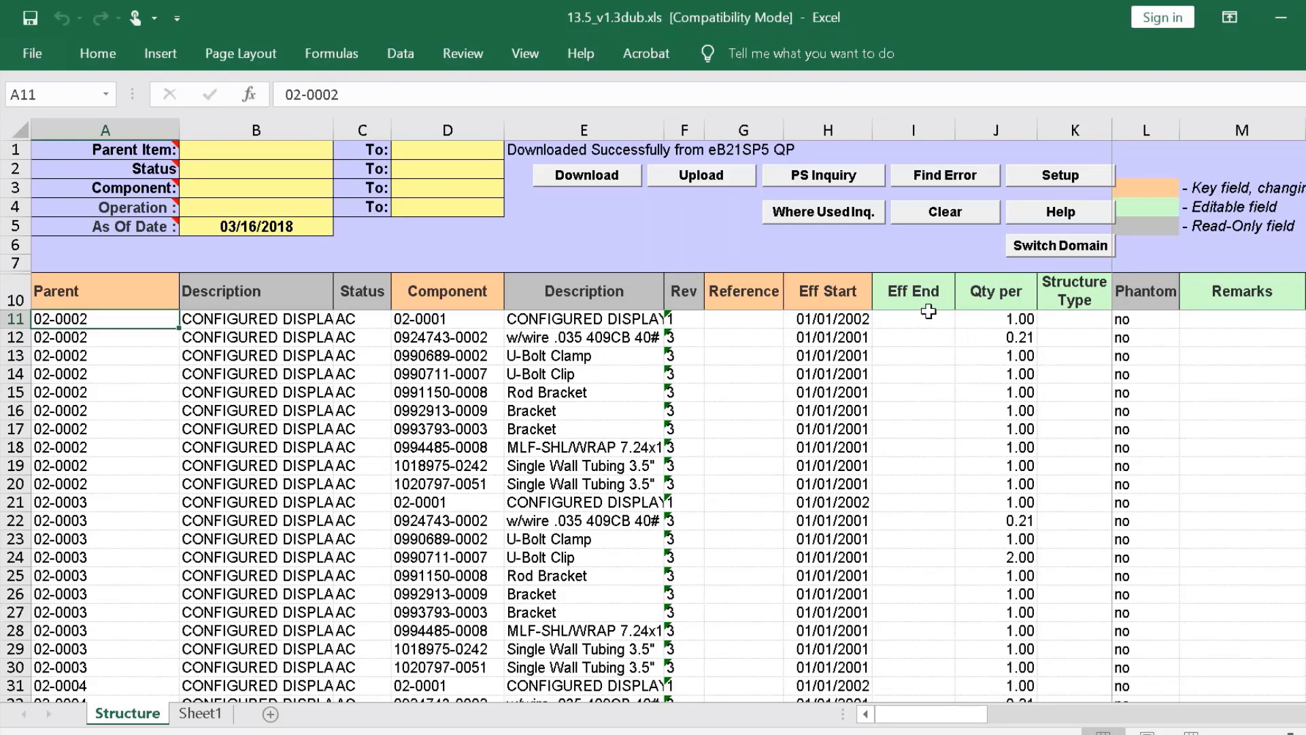
pyautogui.scroll(-3)
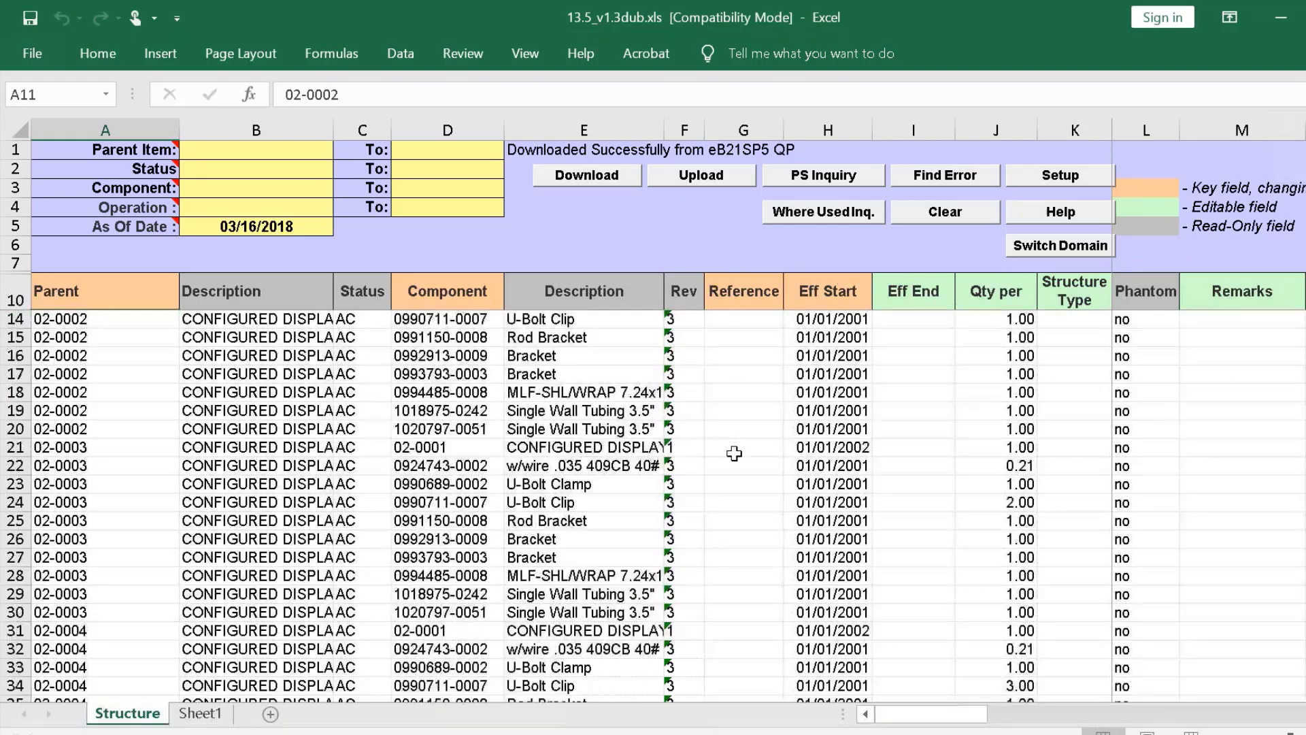
pyautogui.scroll(-3)
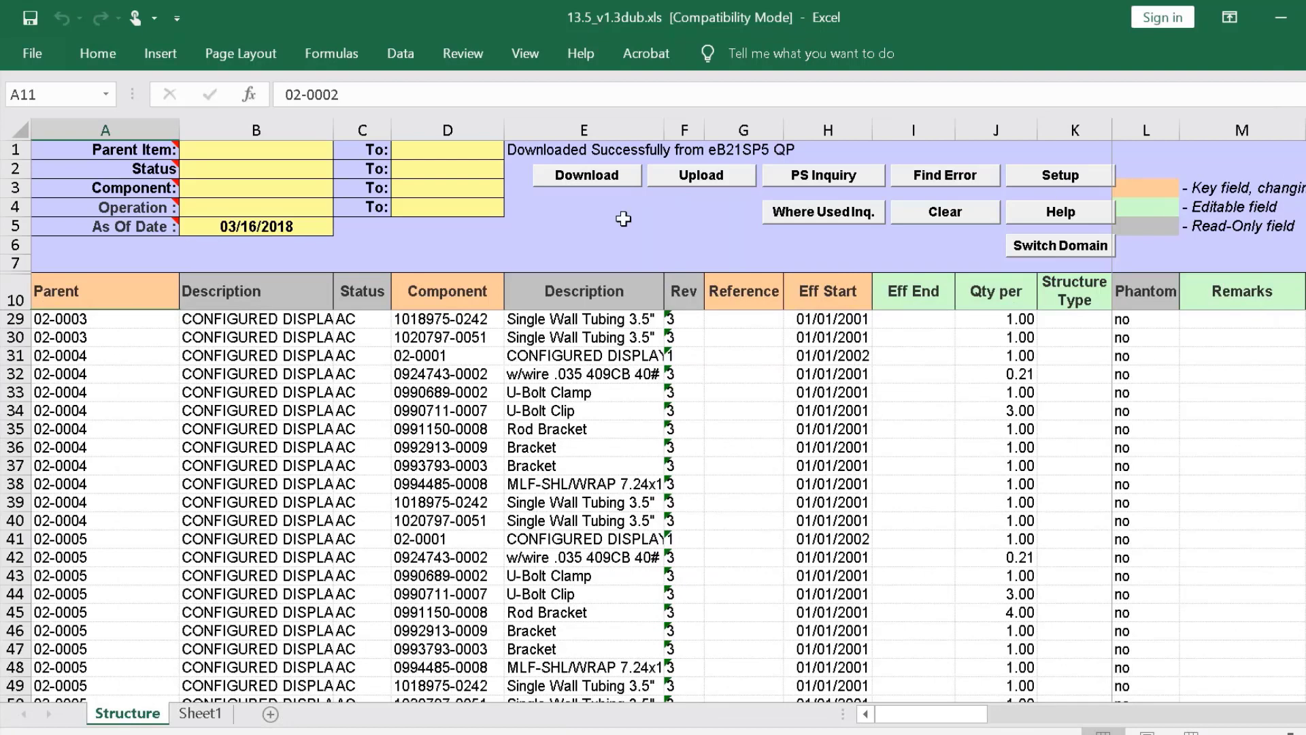
pyautogui.moveTo(767, 466)
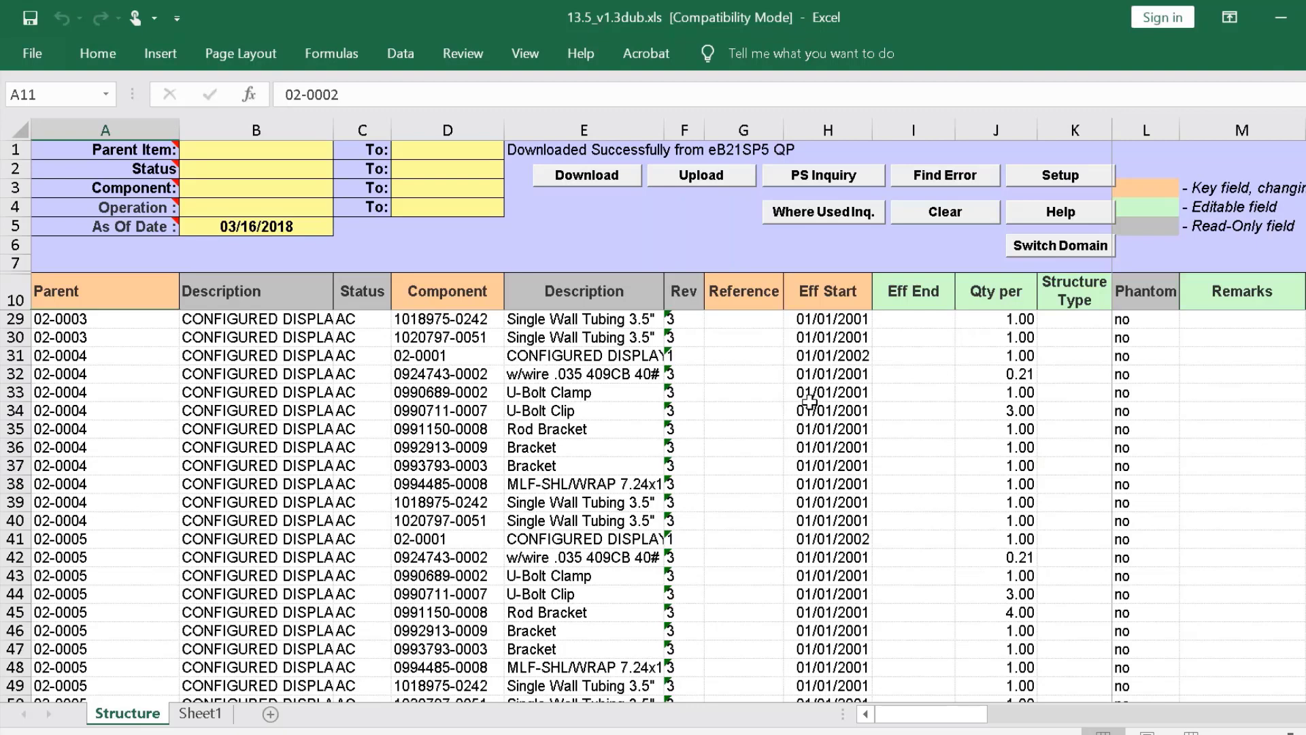
pyautogui.moveTo(796, 392)
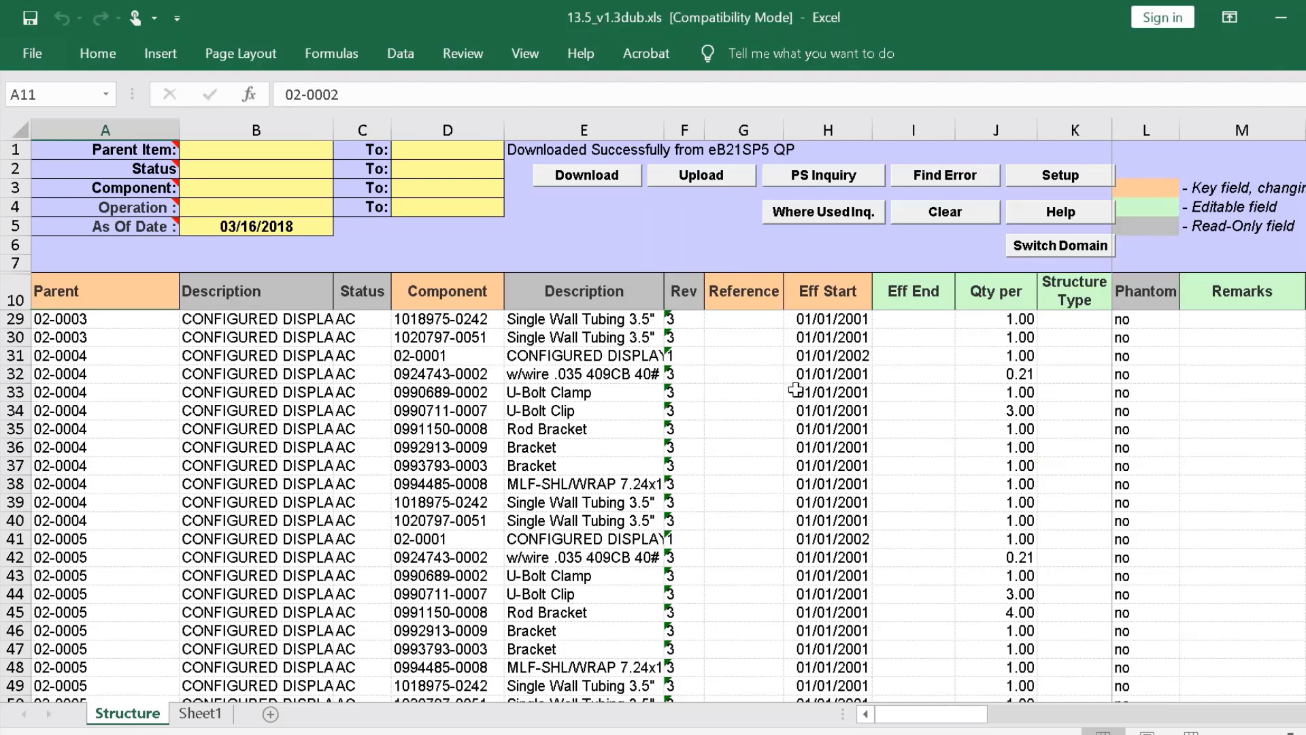
pyautogui.moveTo(762, 392)
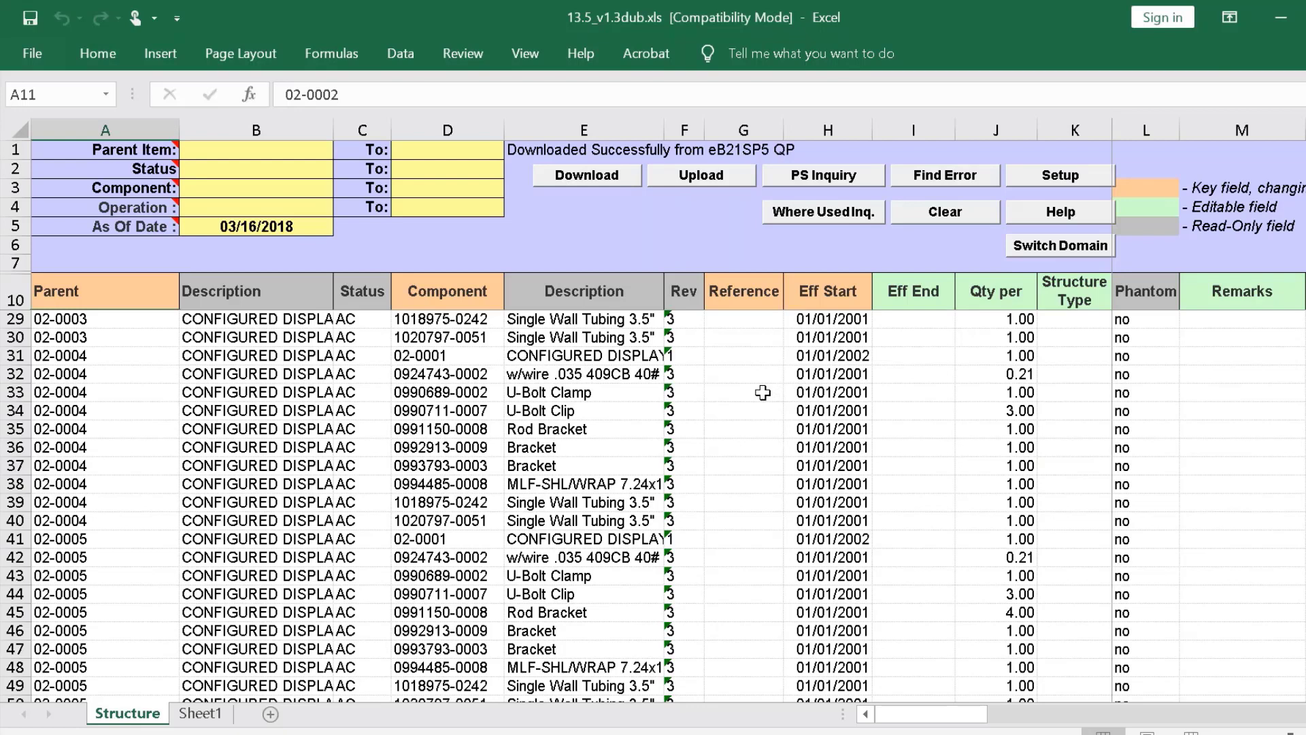
pyautogui.moveTo(530, 429)
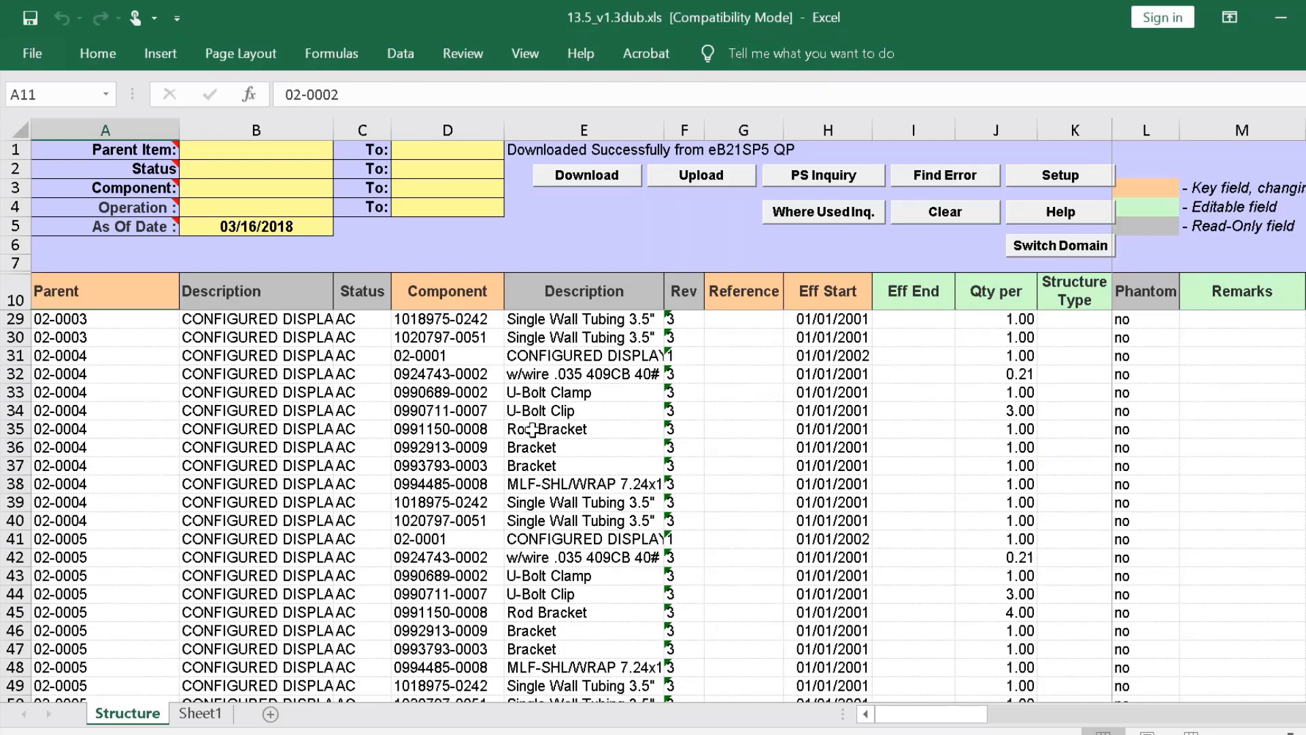
pyautogui.scroll(-3)
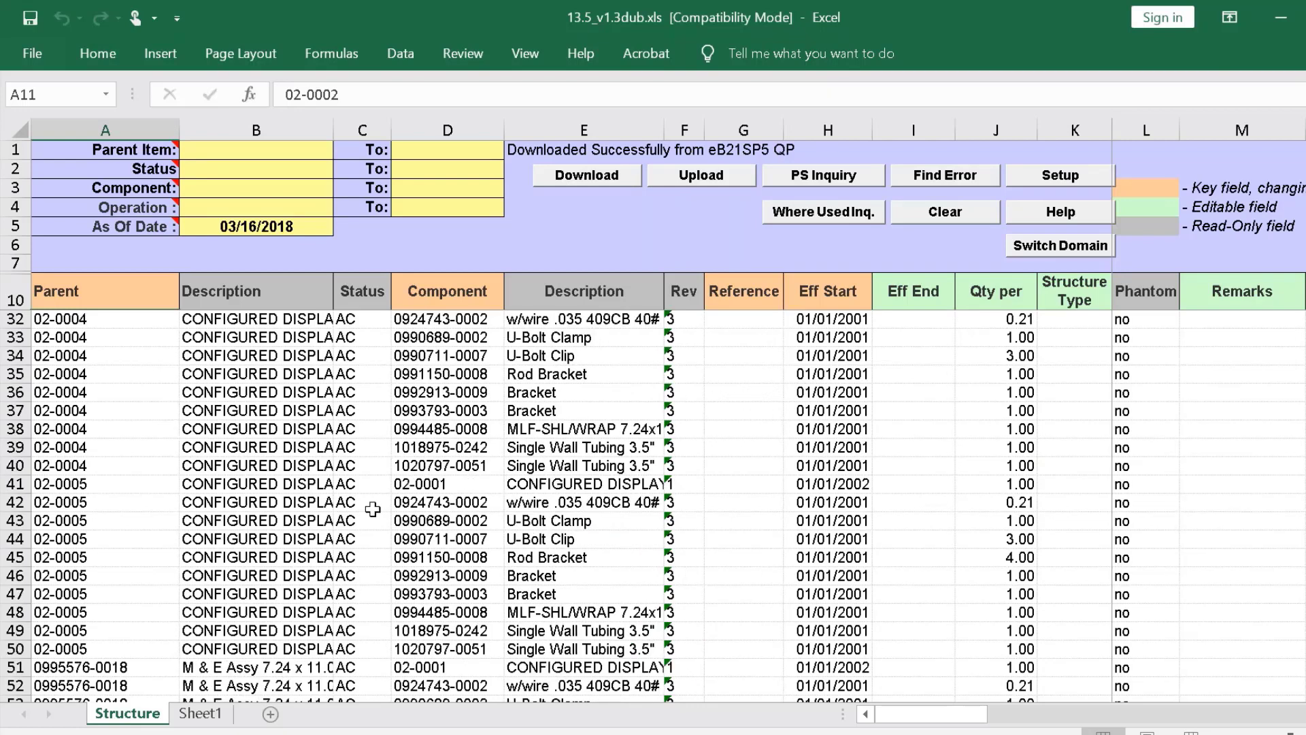
pyautogui.moveTo(837, 251)
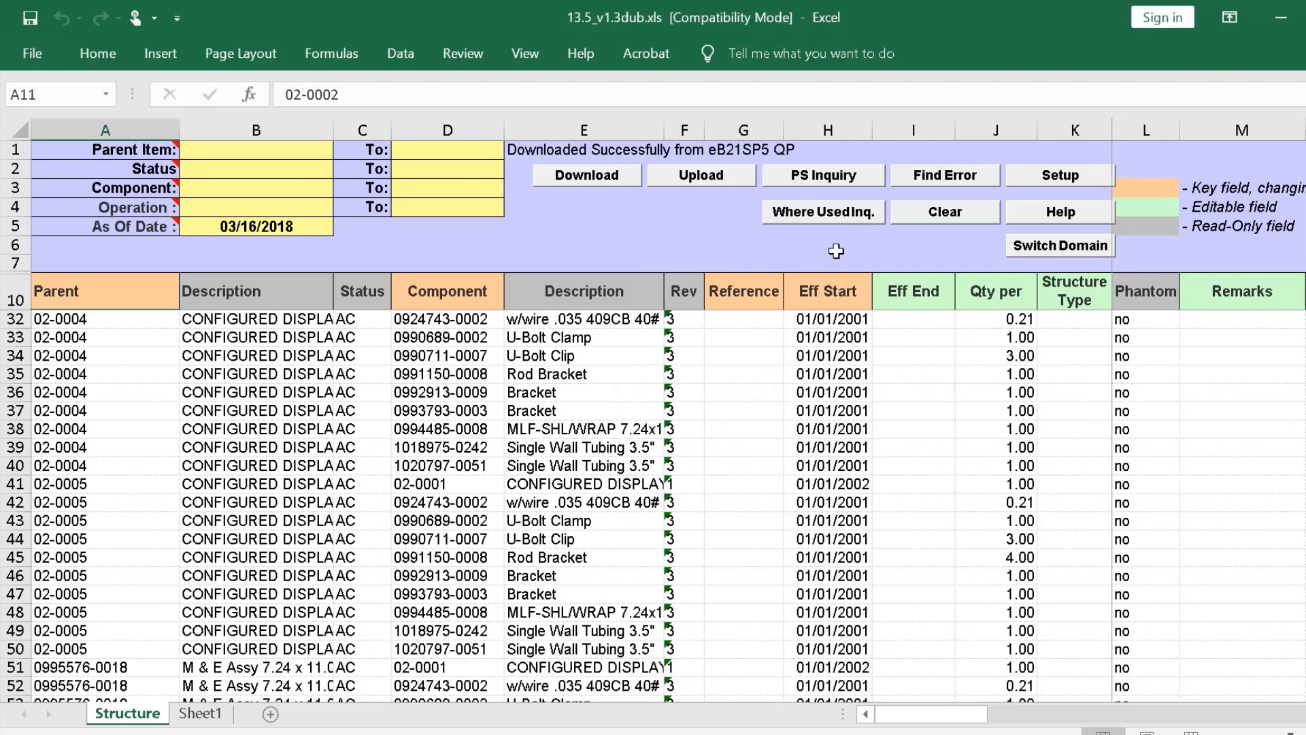
# - Clear the sheet and download only parent 02-0005's ten component rows
pyautogui.click(60, 485)
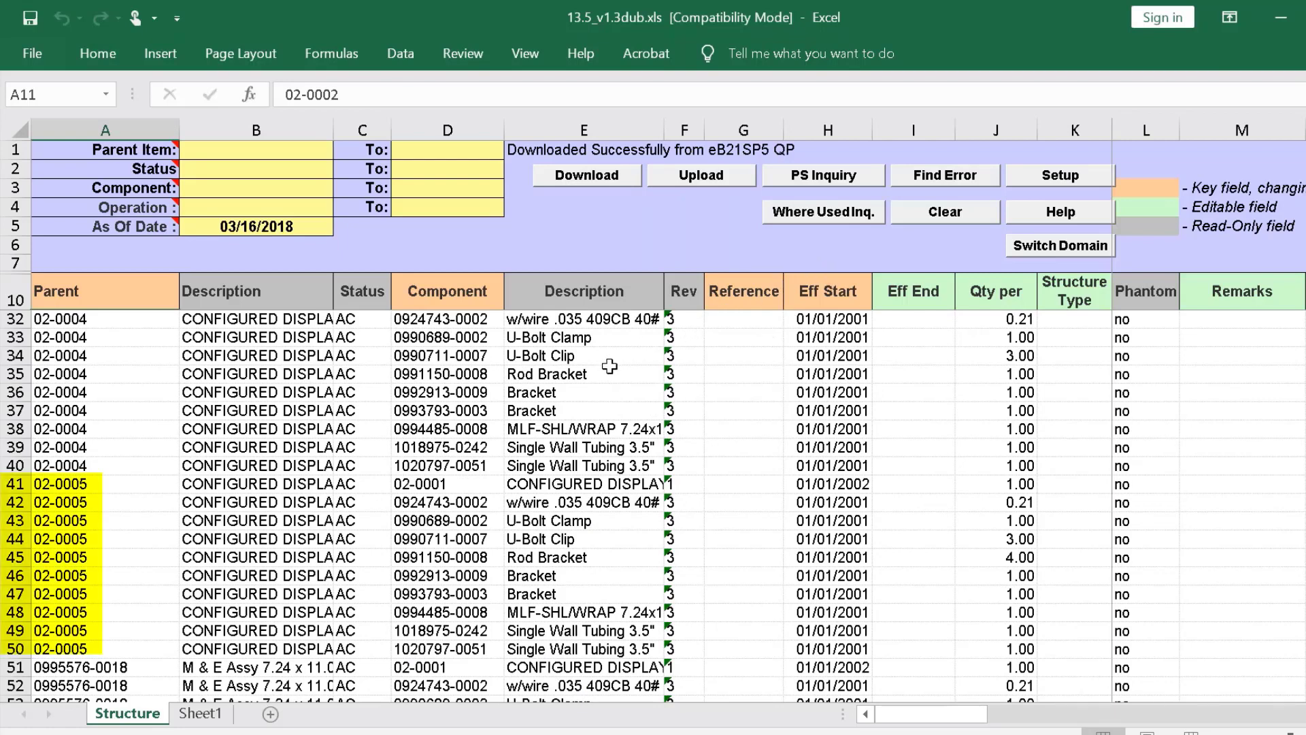
pyautogui.moveTo(685, 184)
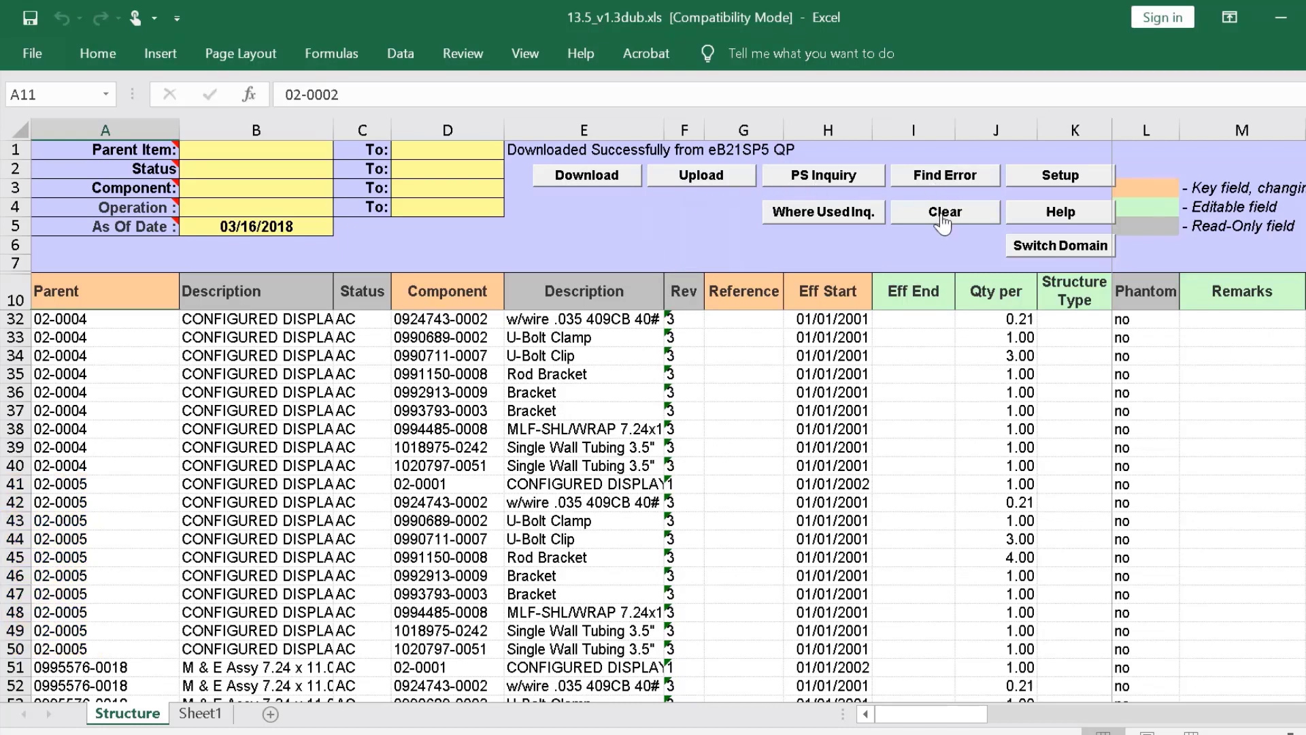
pyautogui.click(945, 211)
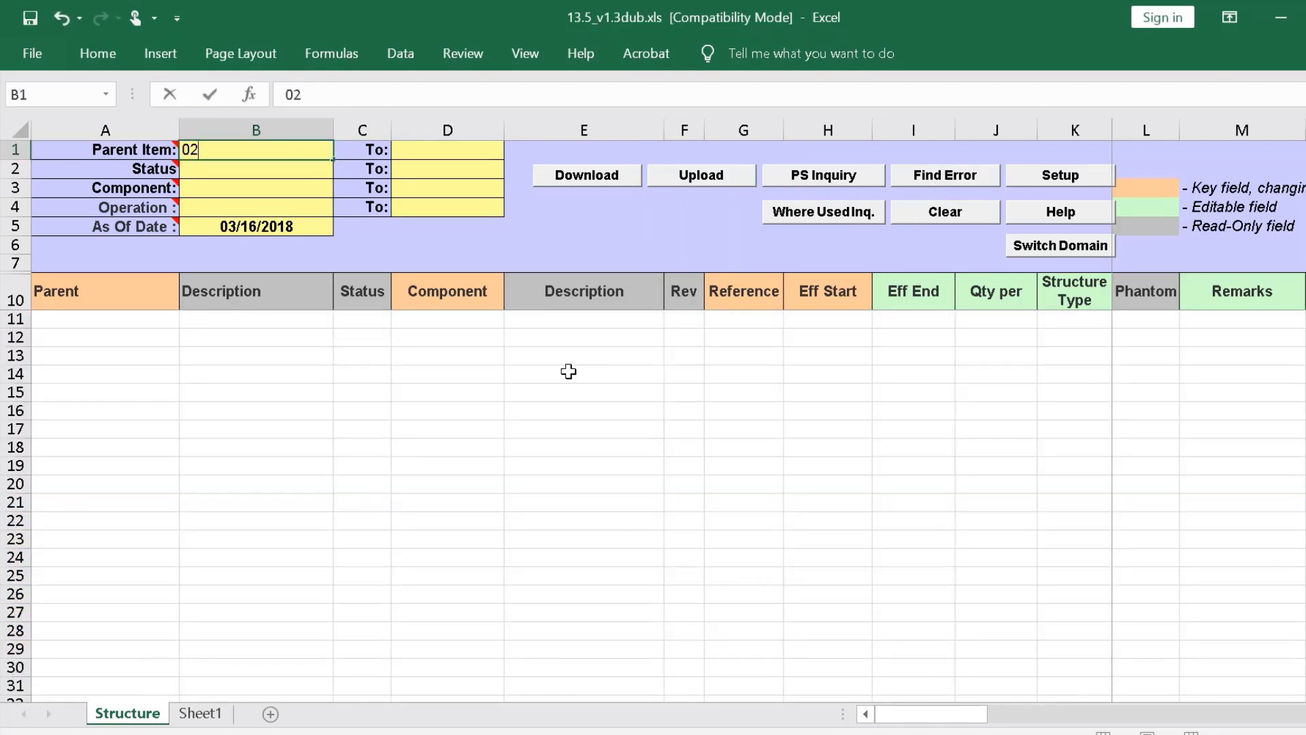
pyautogui.write('-')
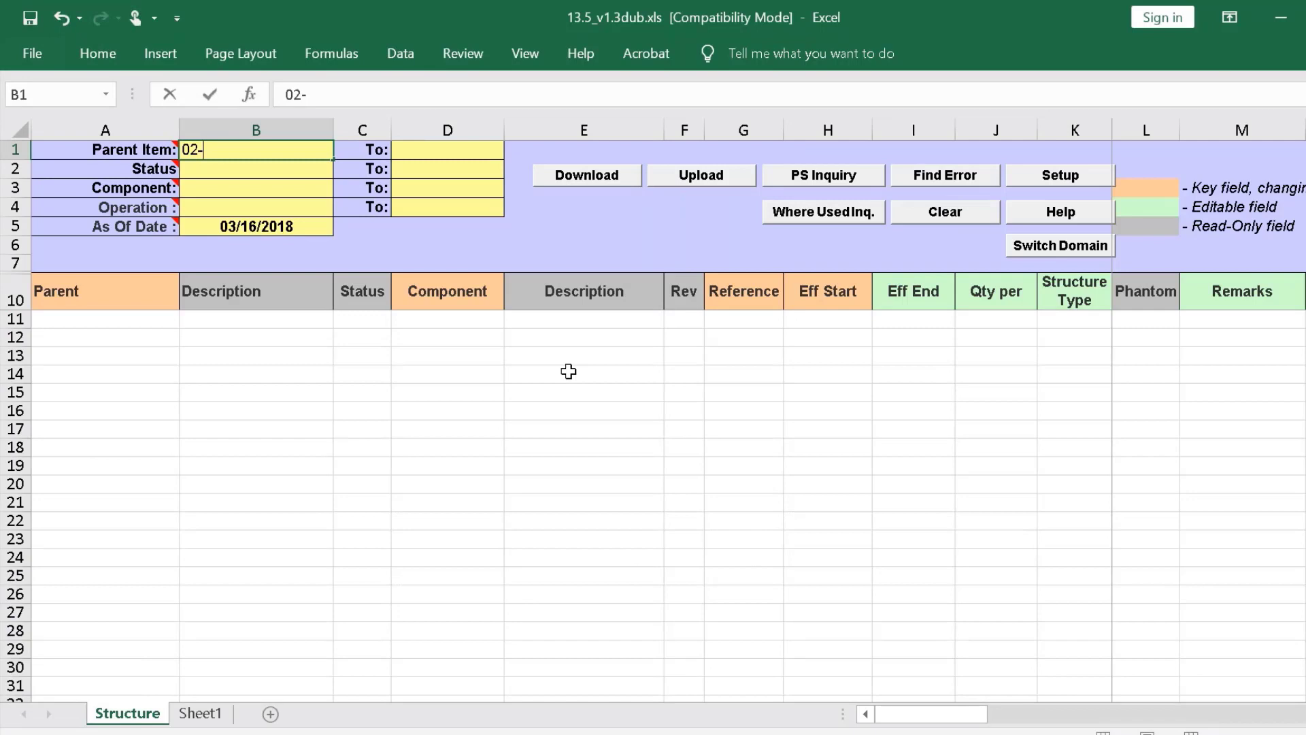
pyautogui.write('0005')
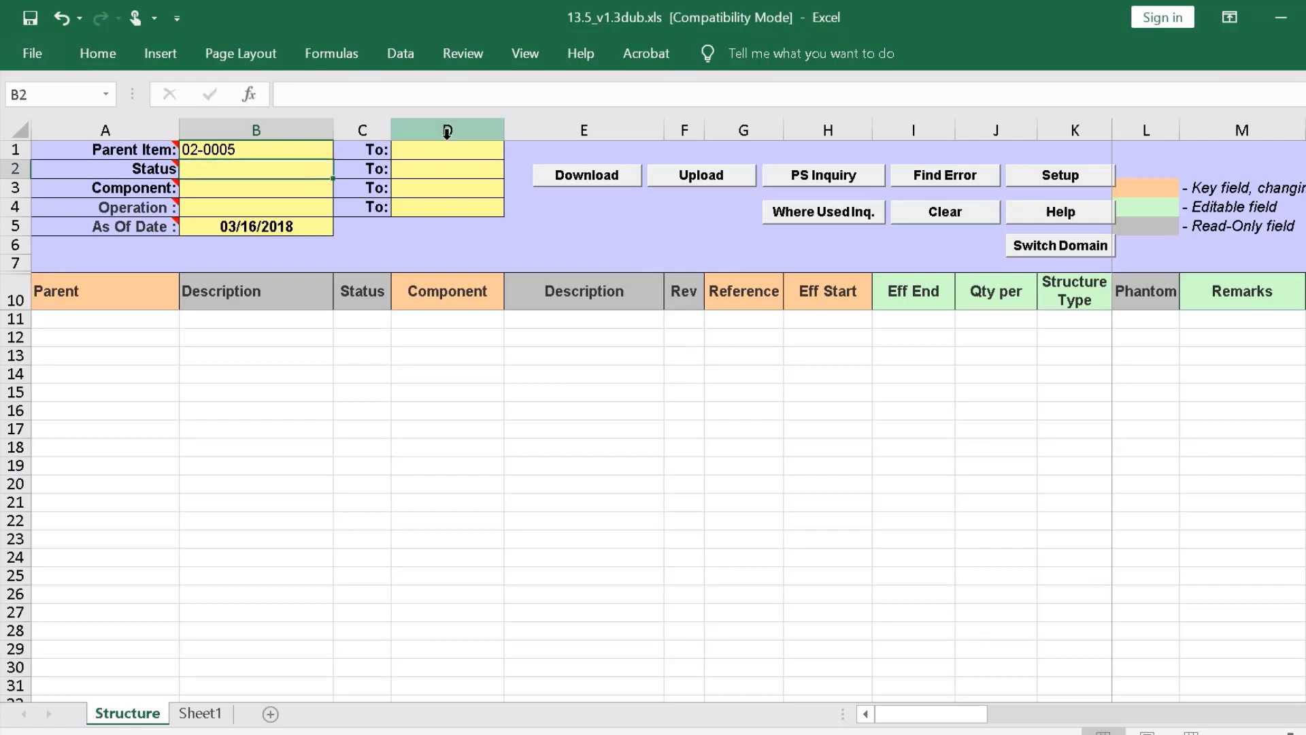
pyautogui.click(586, 175)
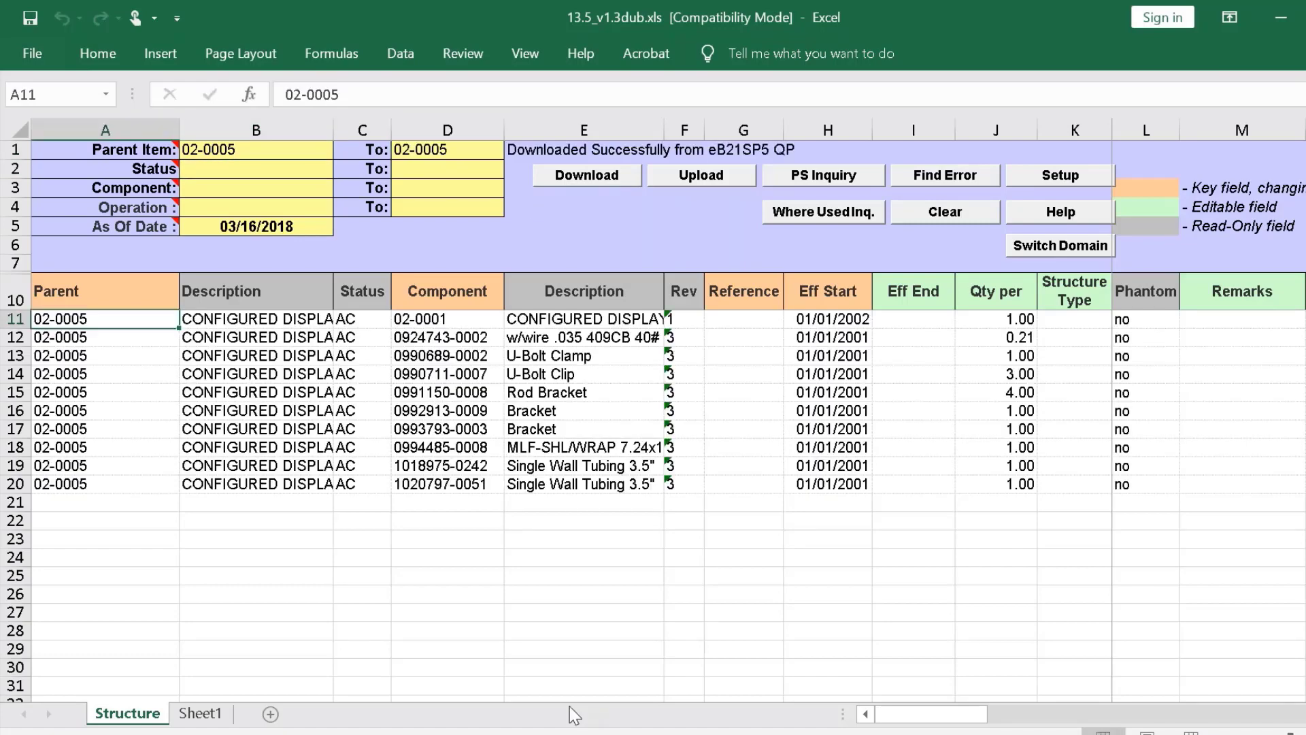
pyautogui.moveTo(331, 336)
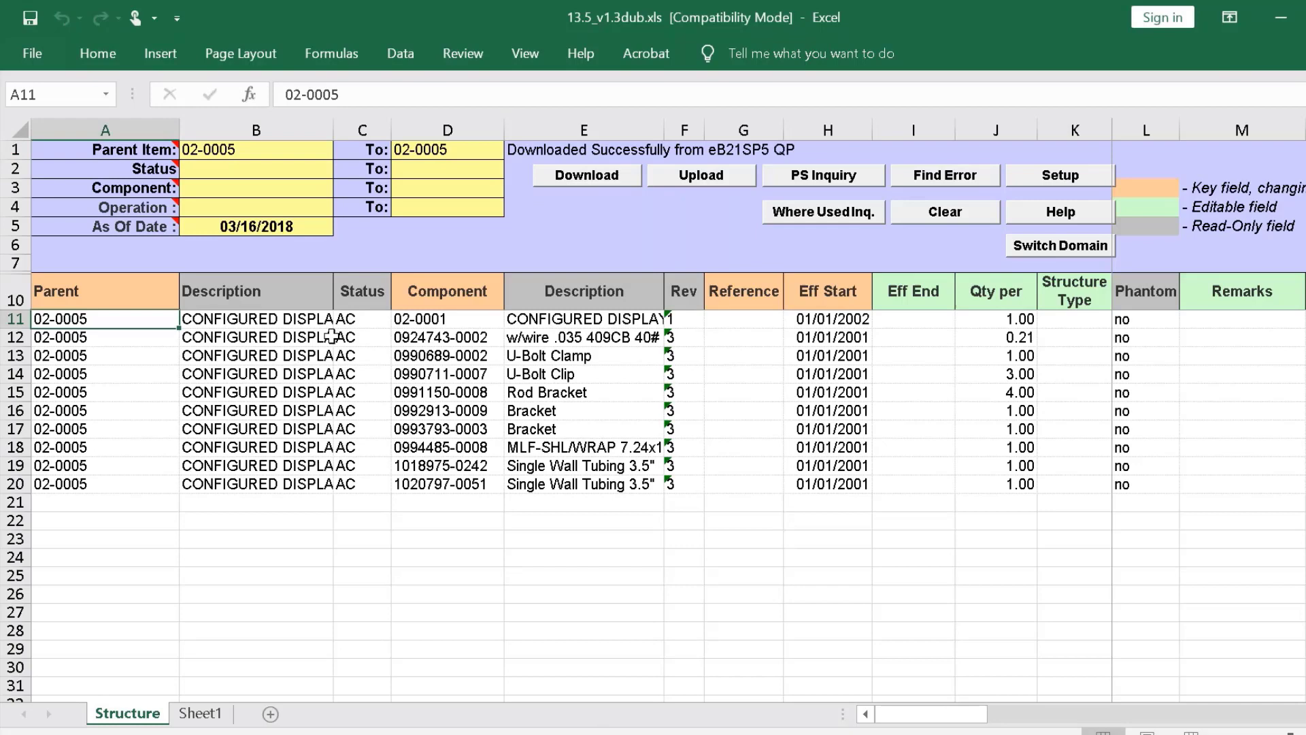
pyautogui.moveTo(446, 385)
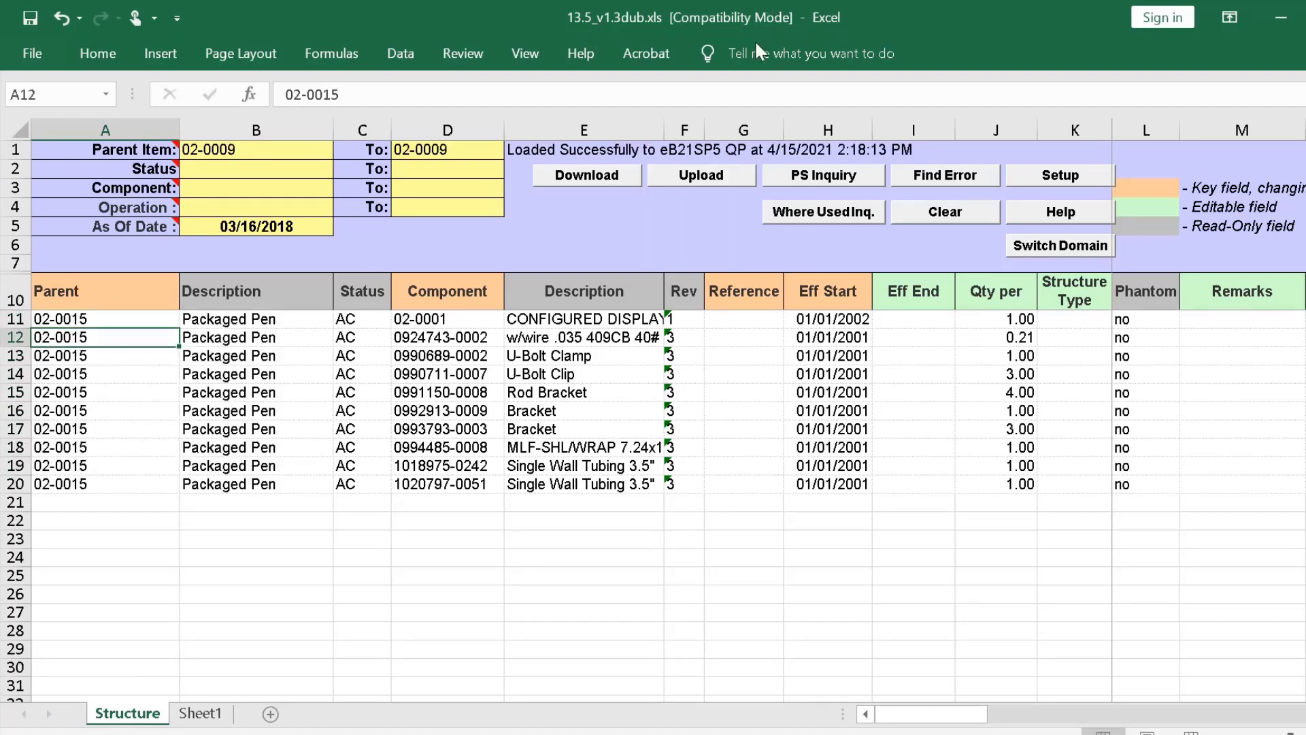
pyautogui.moveTo(689, 190)
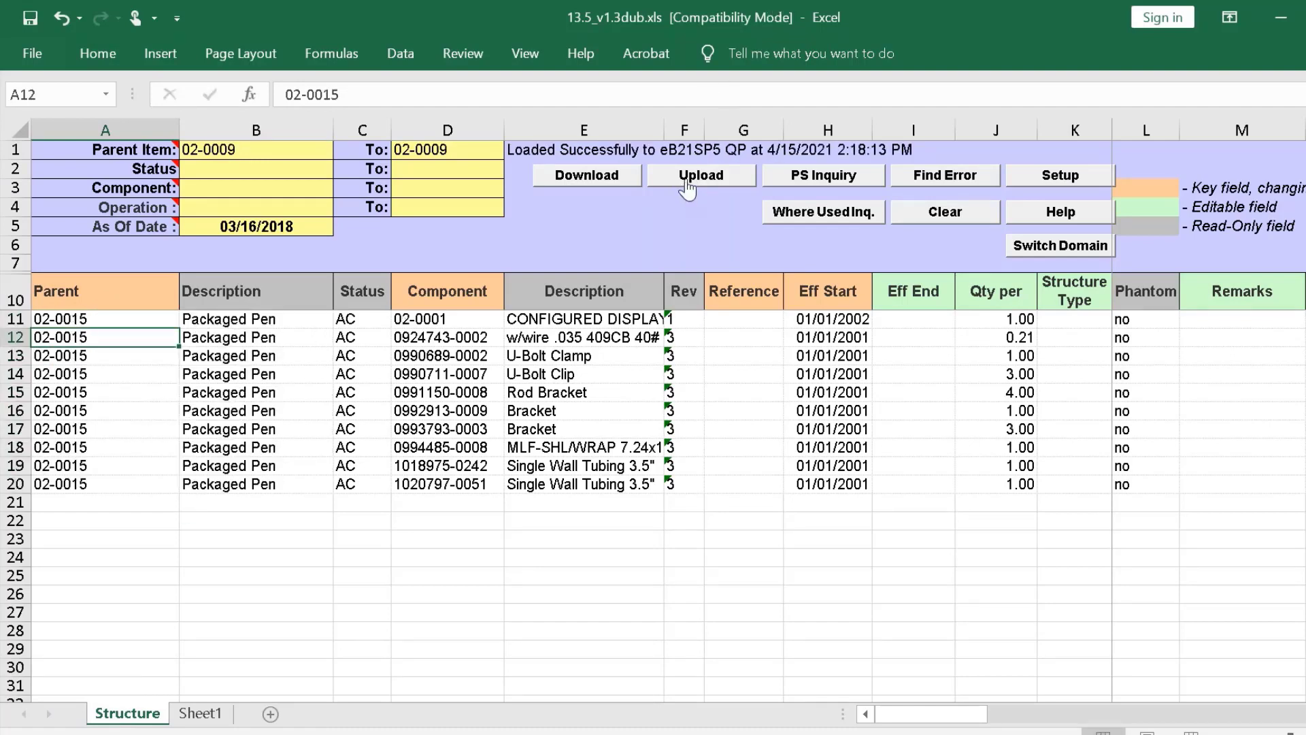
pyautogui.moveTo(171, 306)
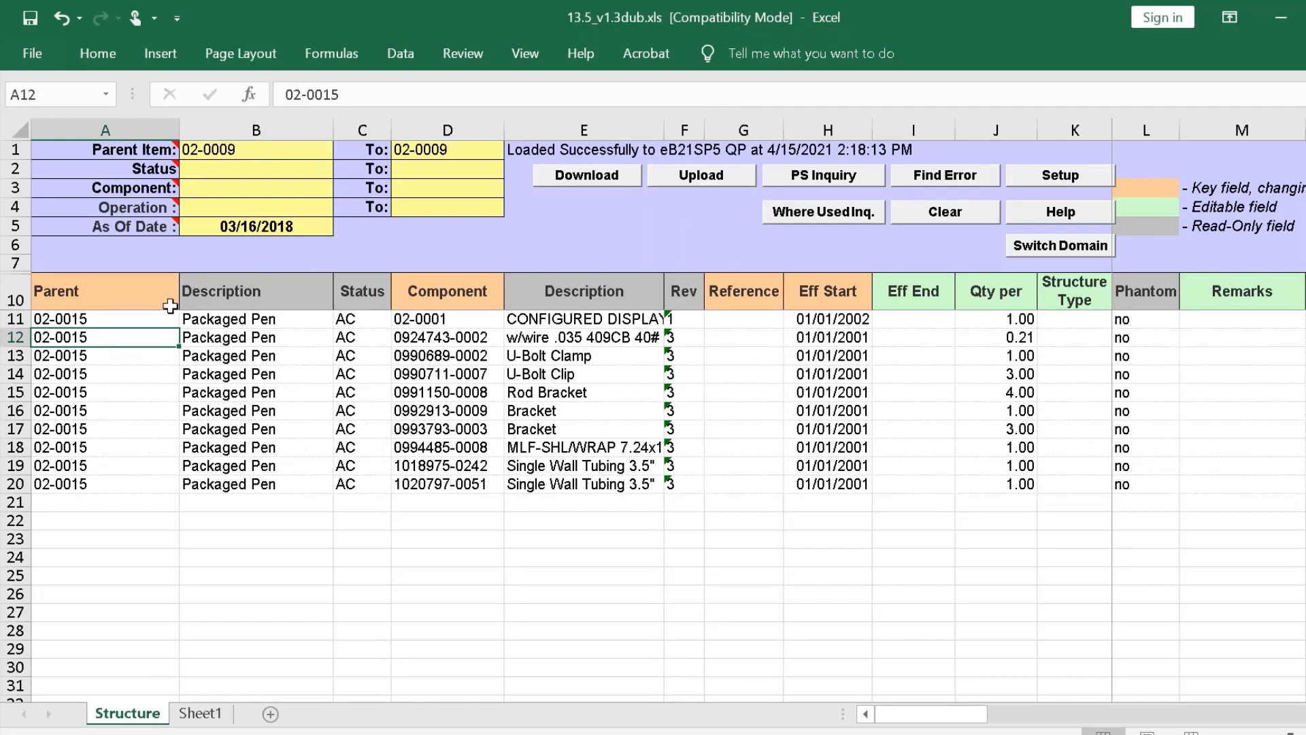
pyautogui.moveTo(671, 184)
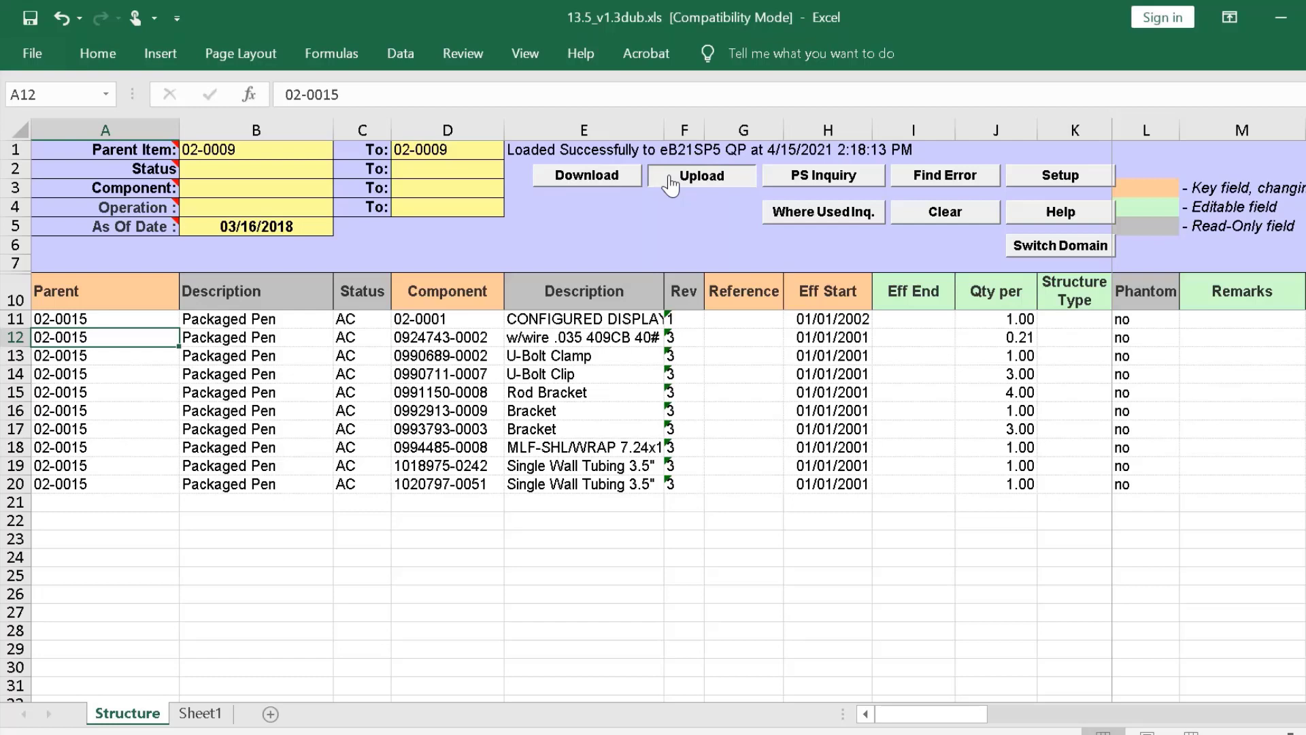
# - Upload the 02-0015 structure to QAD, get errors on every Parent cell, and dismiss the report
pyautogui.click(702, 176)
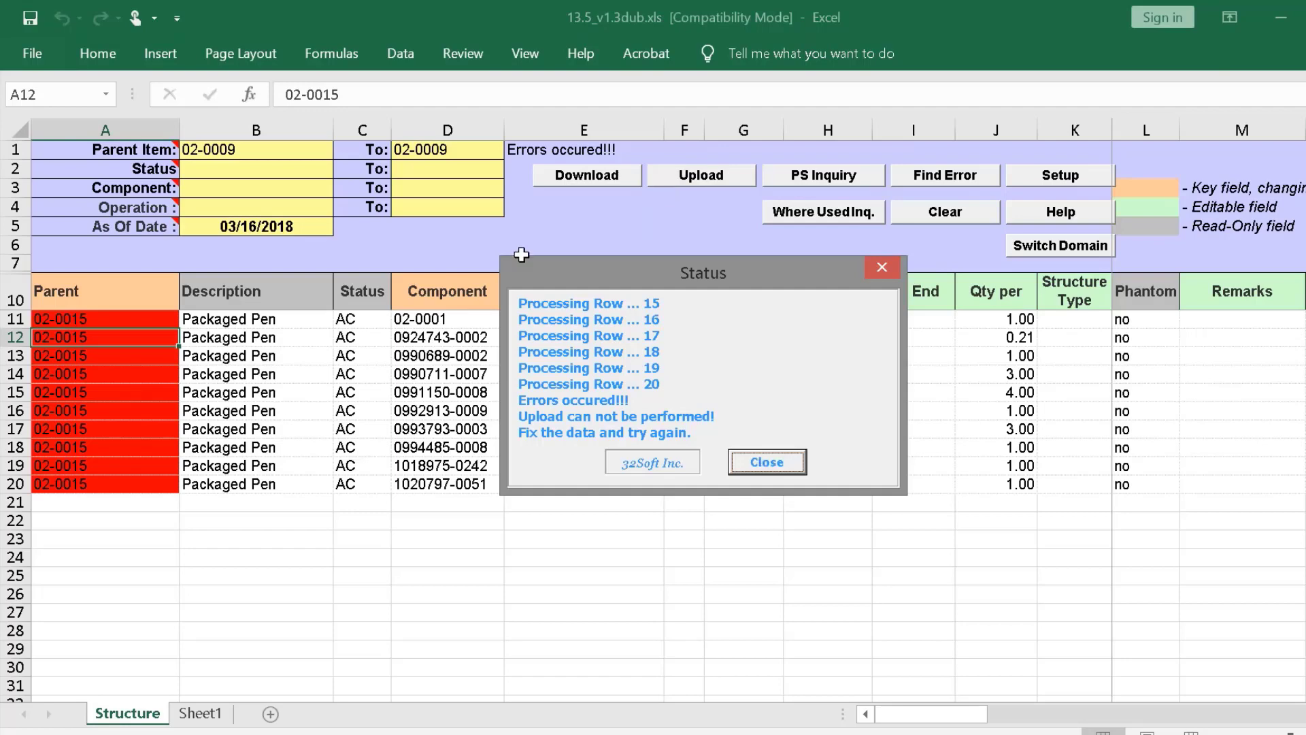
pyautogui.moveTo(766, 462)
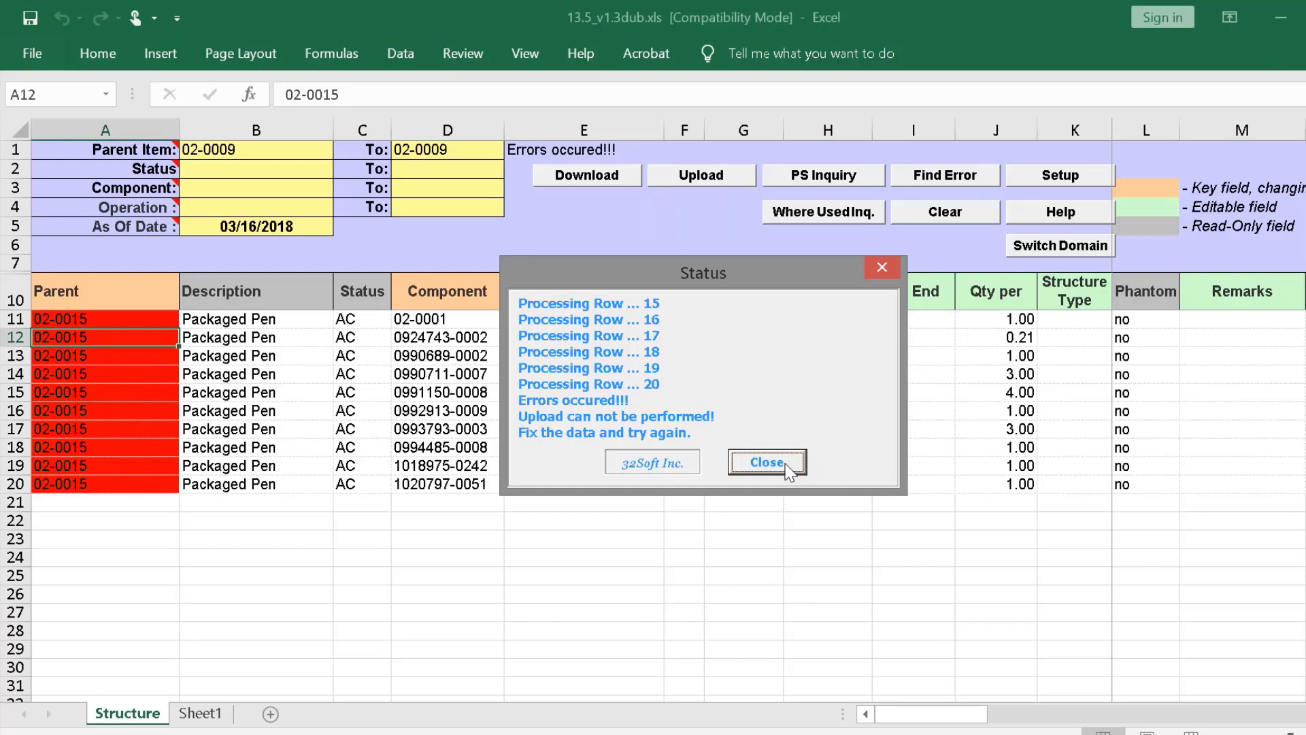
pyautogui.click(765, 465)
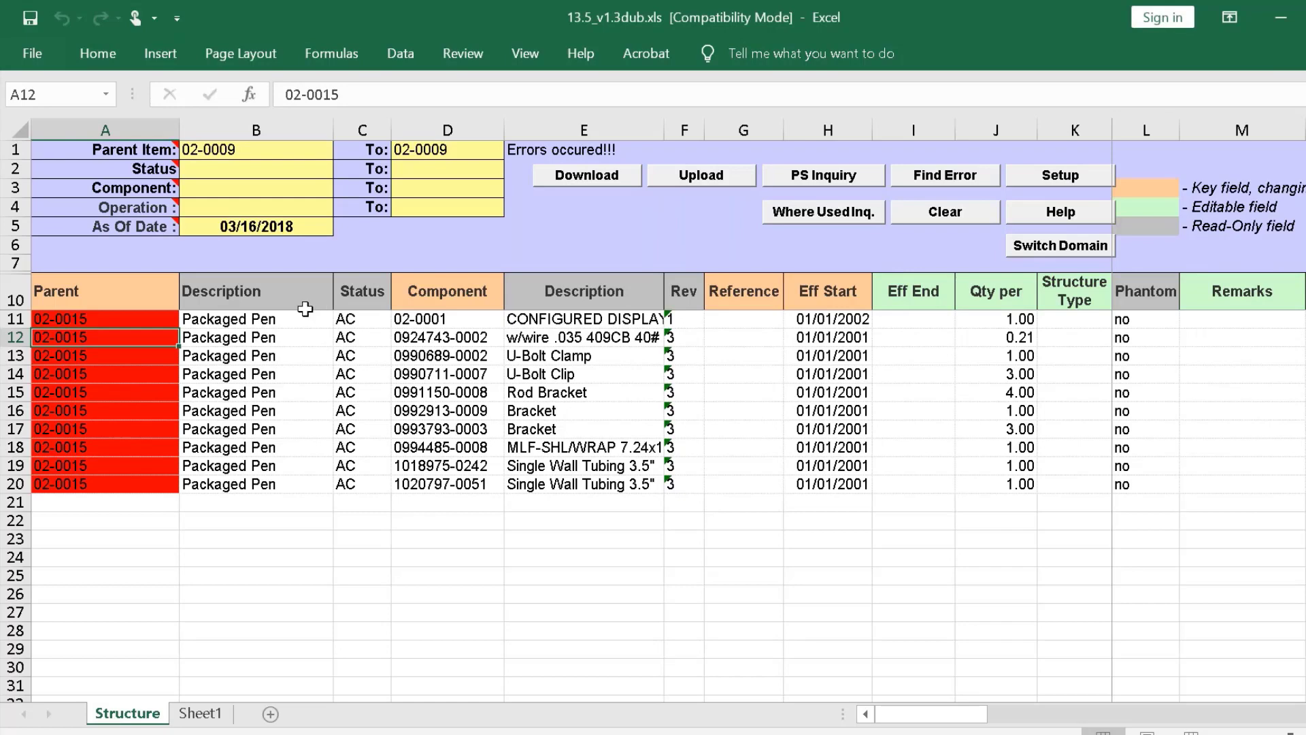
pyautogui.moveTo(572, 164)
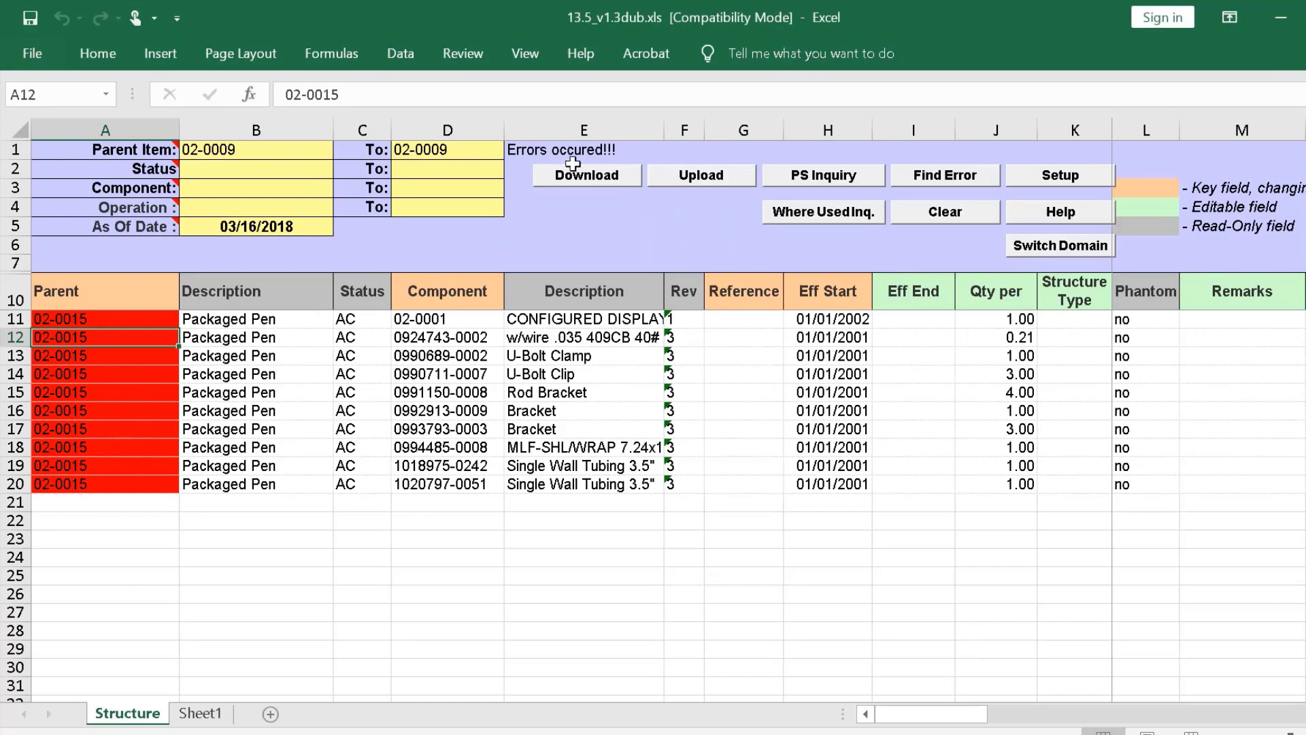
pyautogui.moveTo(522, 345)
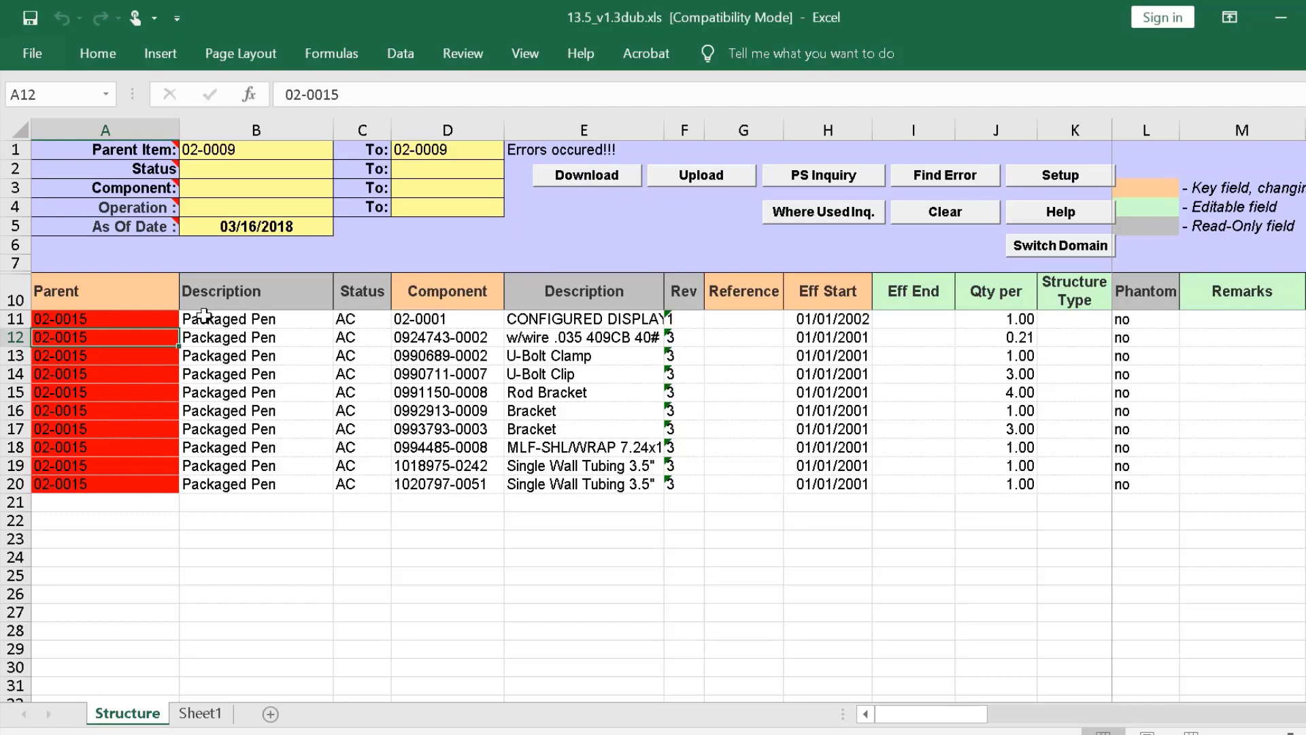
pyautogui.moveTo(204, 318)
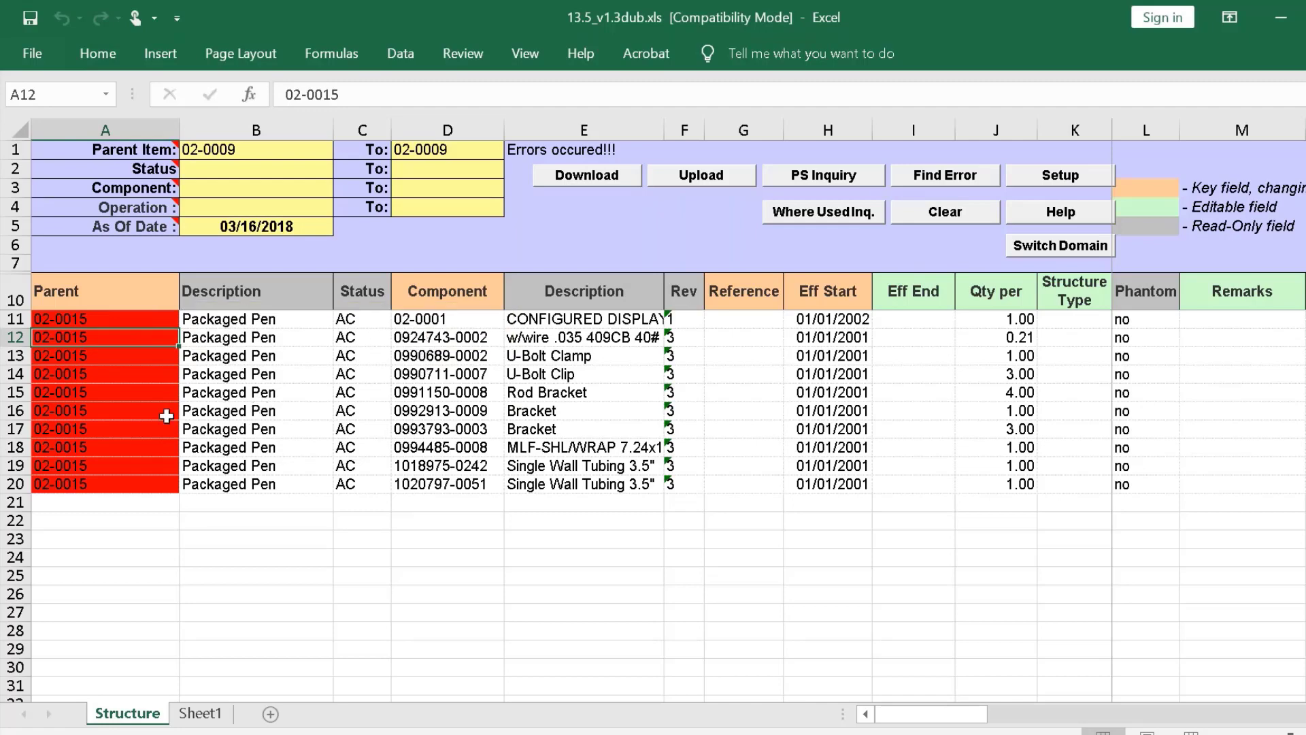
pyautogui.moveTo(388, 416)
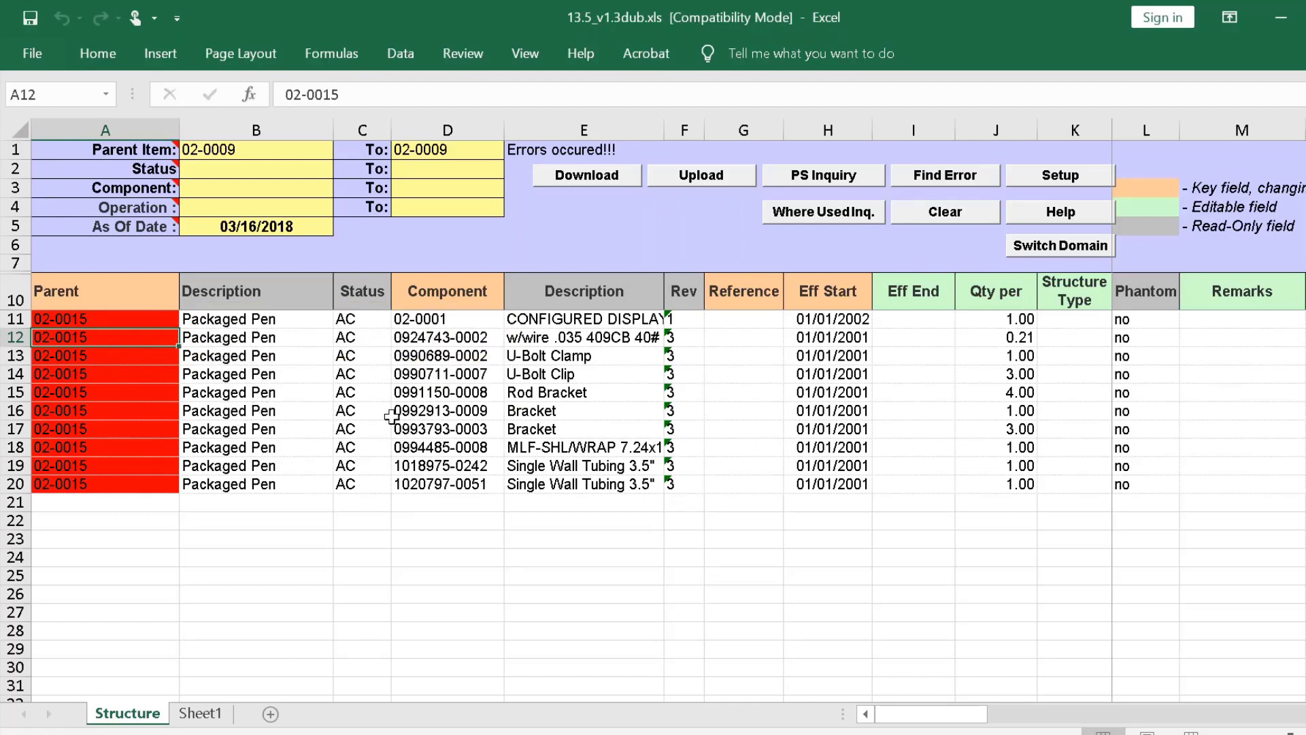
pyautogui.moveTo(701, 175)
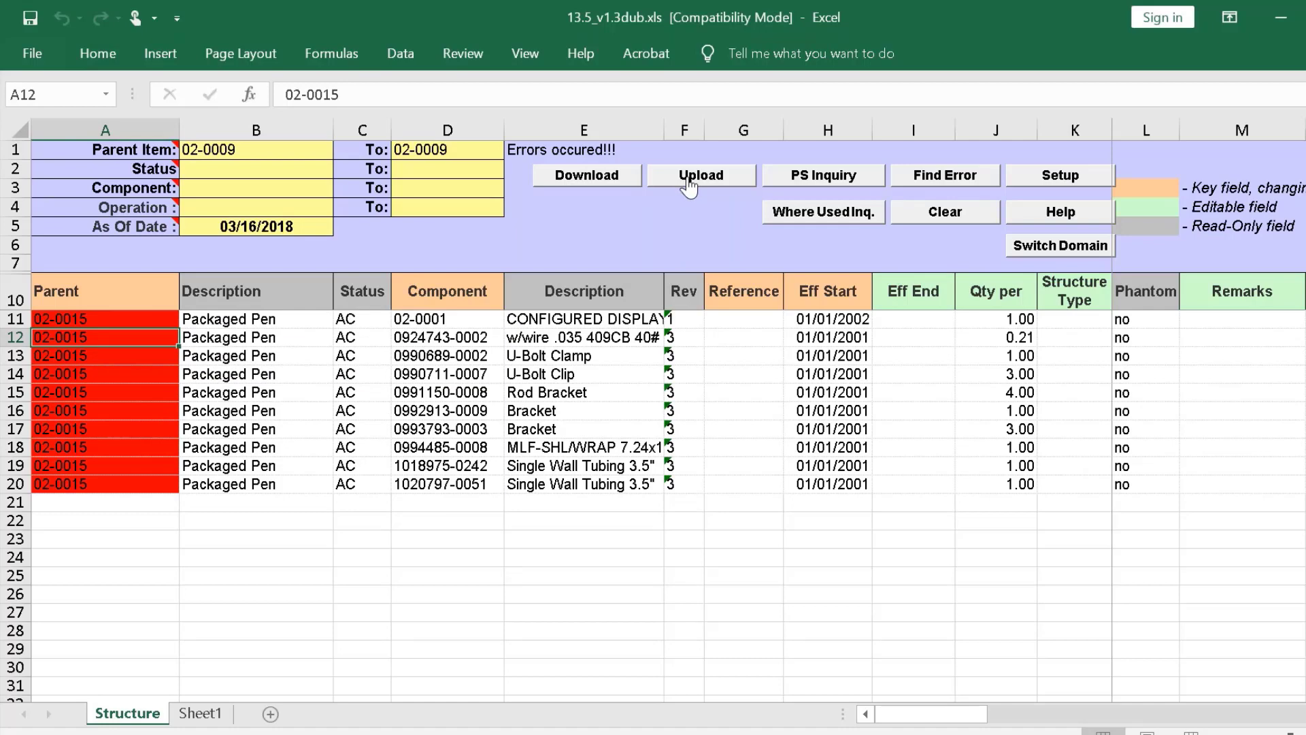
# - Upload the 02-0015 Packaged Pen structure successfully and download it back to confirm
pyautogui.click(700, 176)
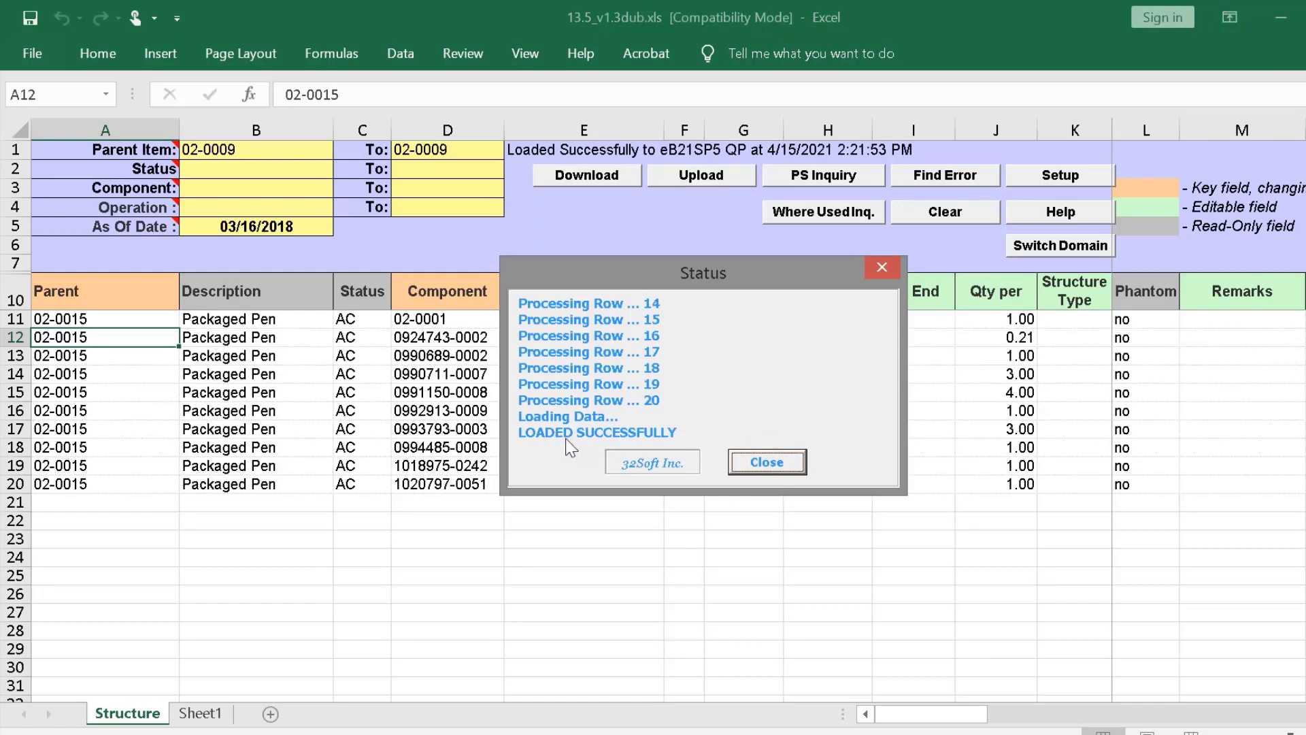
pyautogui.click(765, 462)
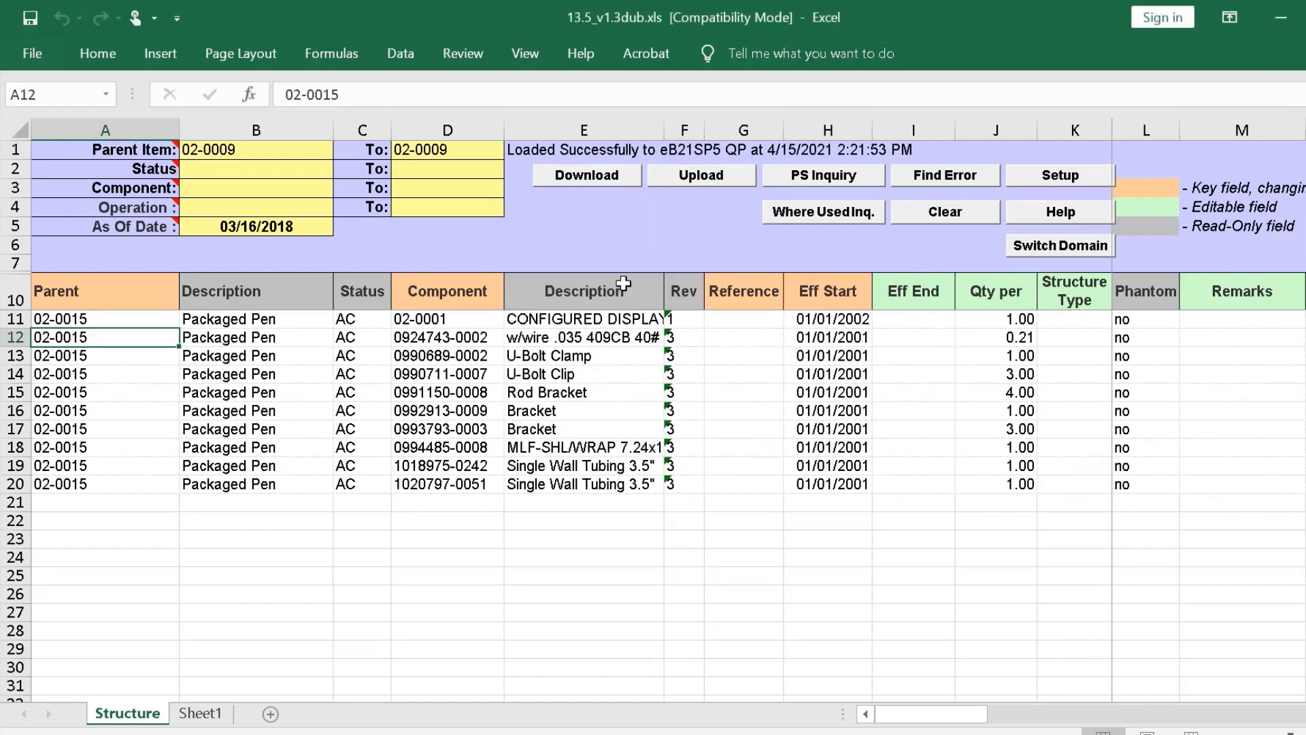
pyautogui.click(585, 176)
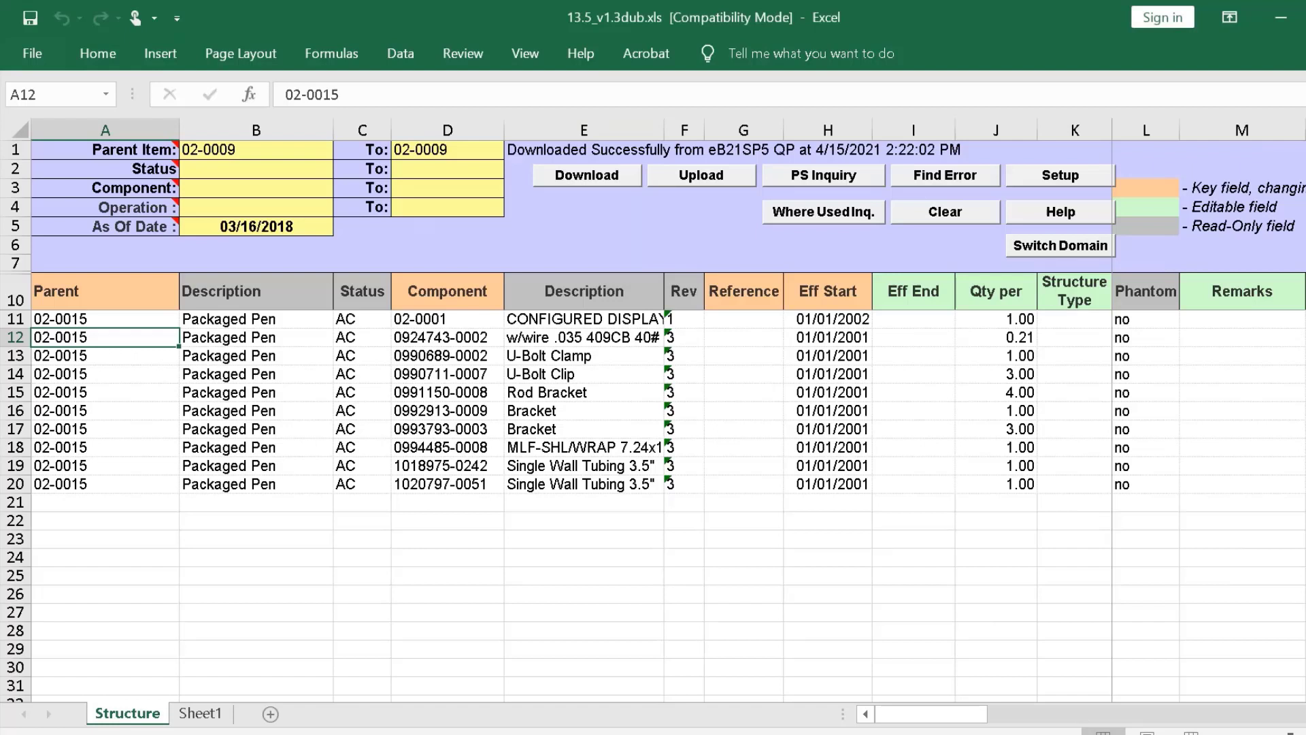
pyautogui.moveTo(603, 418)
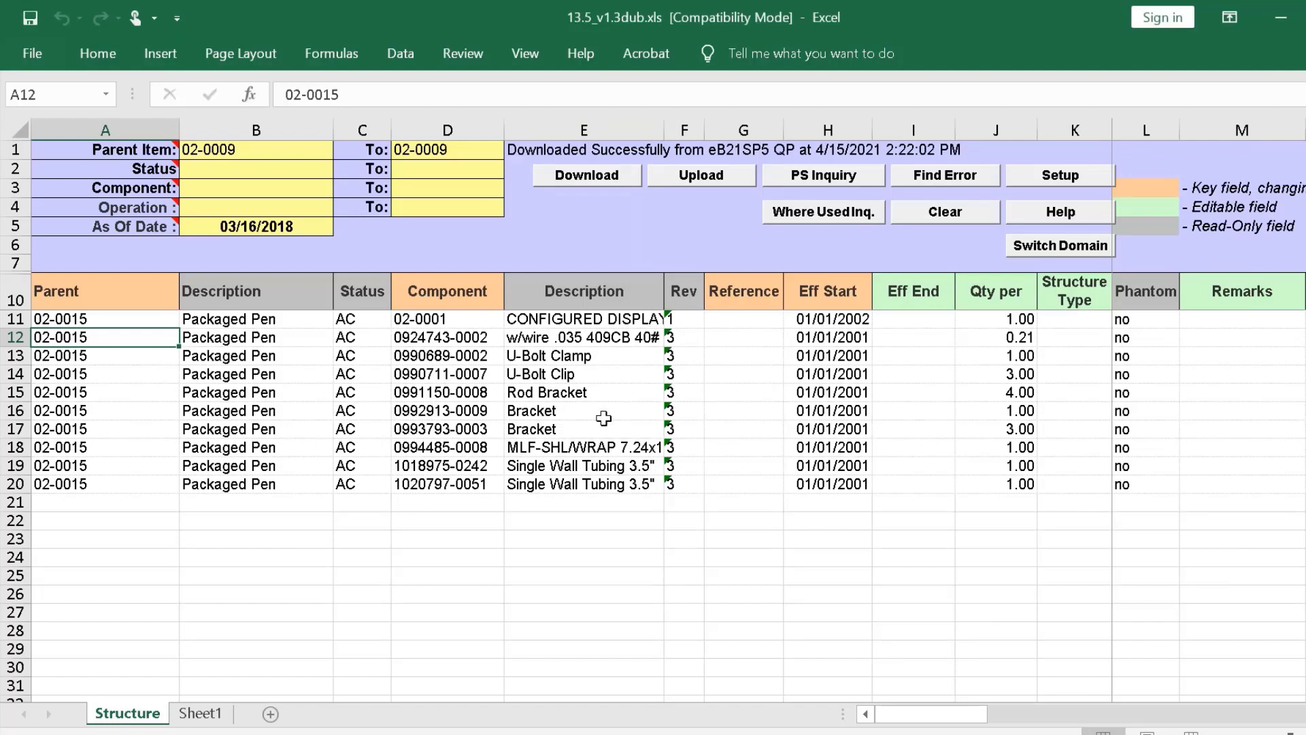
pyautogui.moveTo(534, 412)
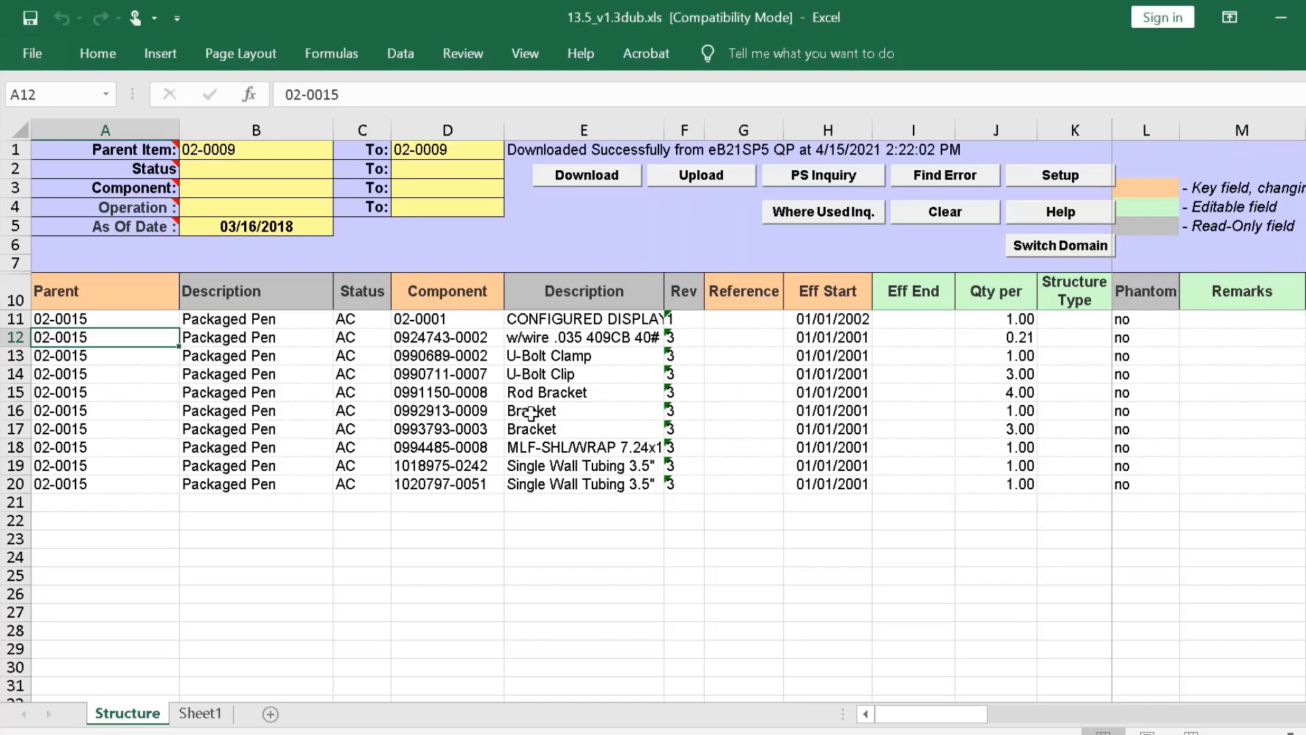
pyautogui.moveTo(595, 416)
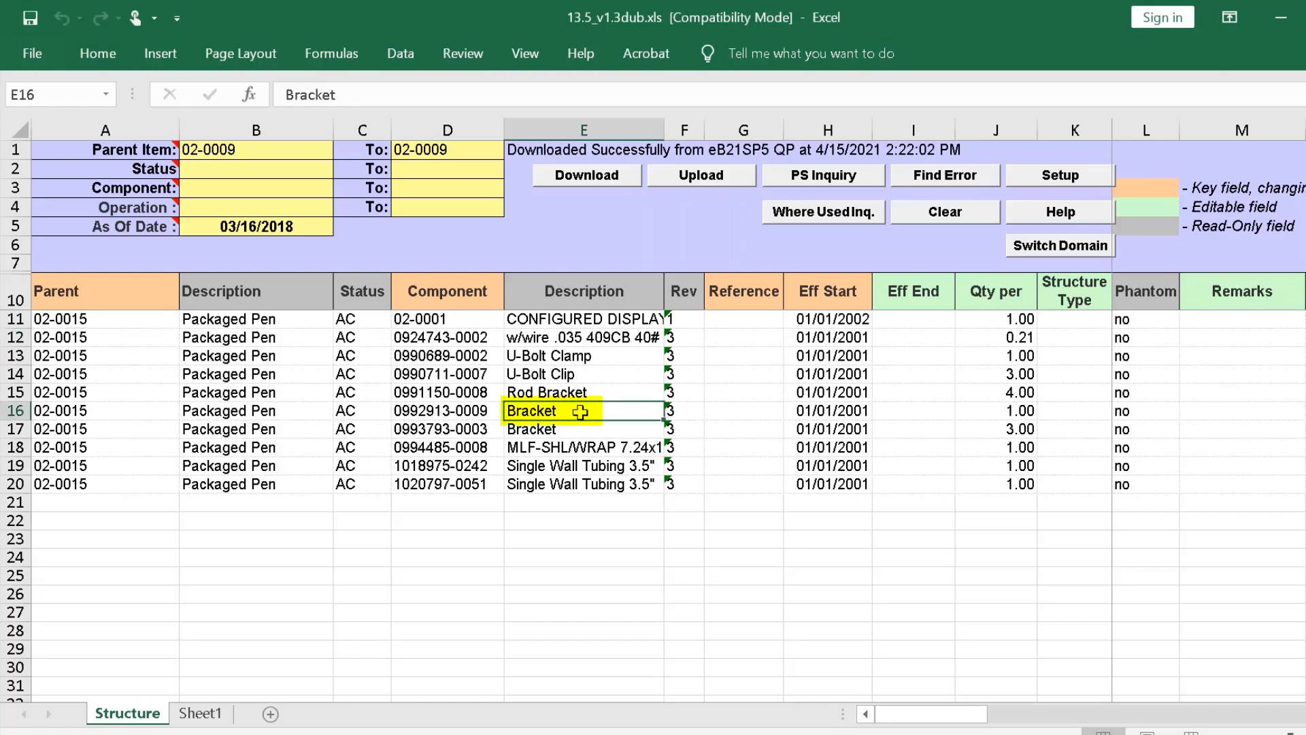
pyautogui.click(823, 211)
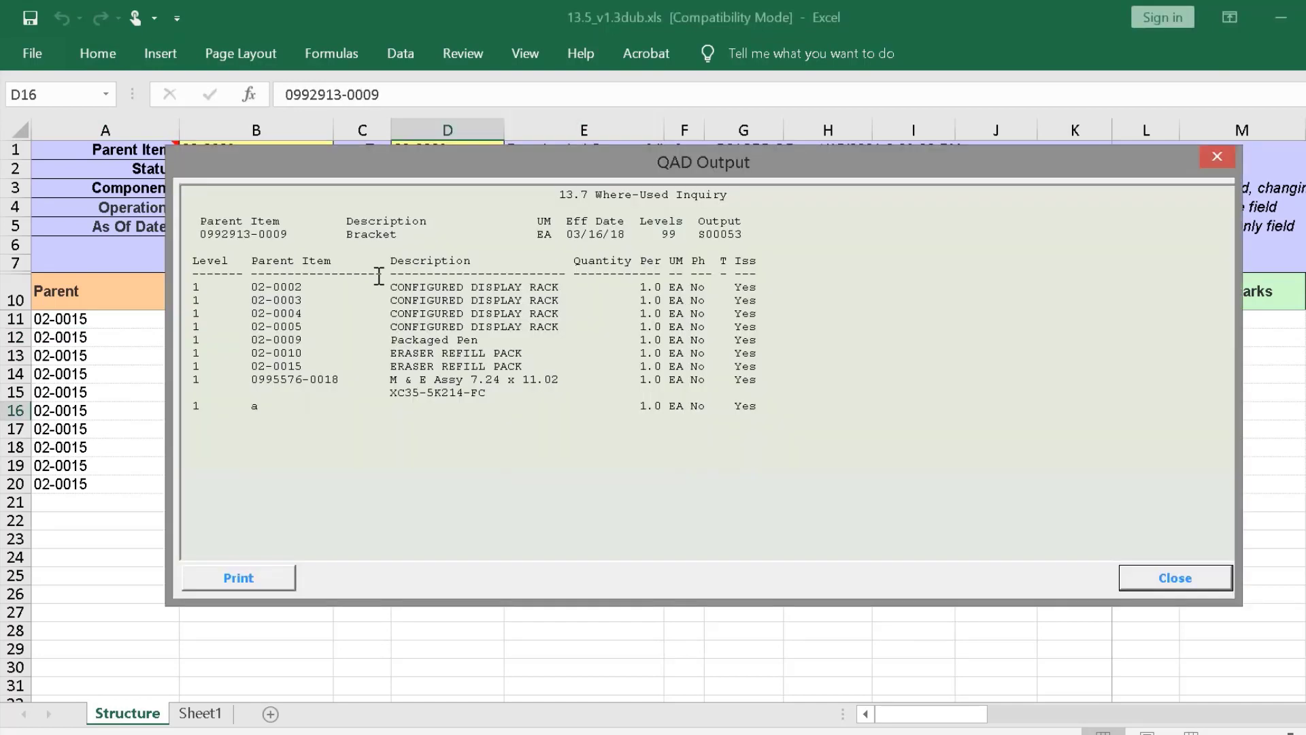
pyautogui.doubleClick(245, 234)
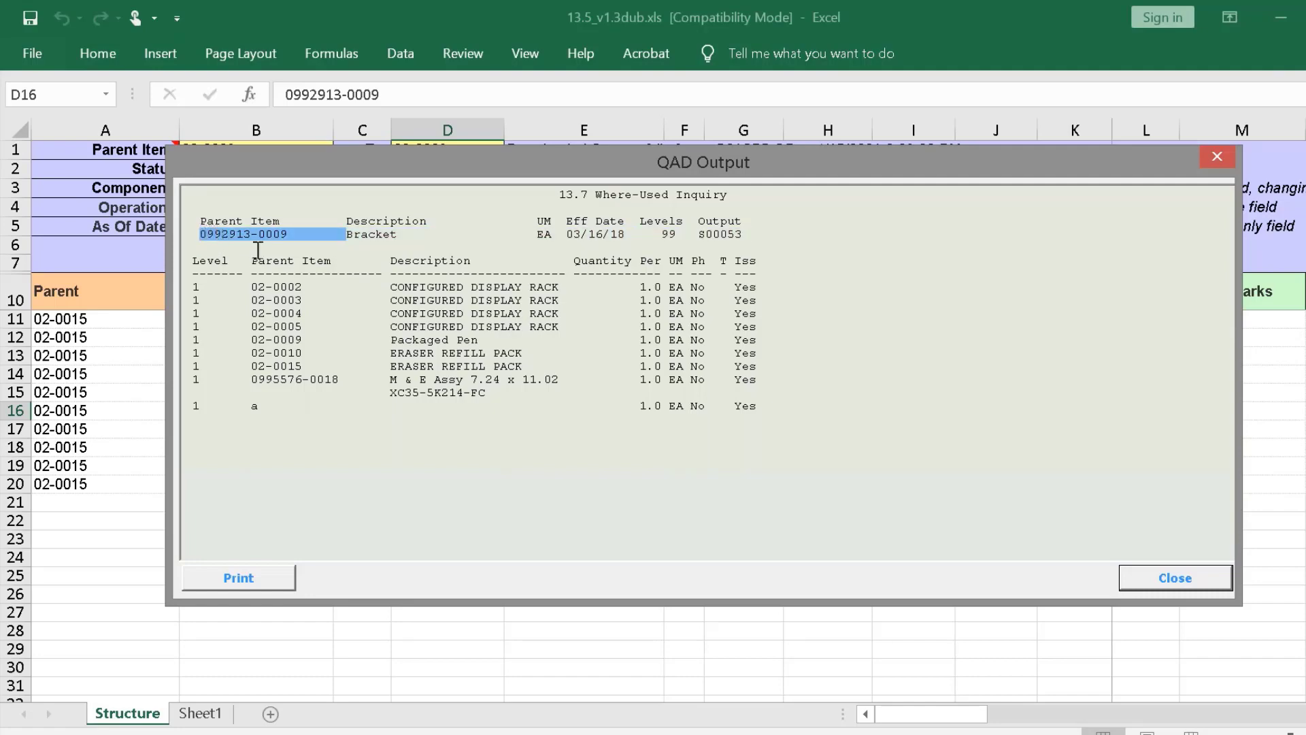
pyautogui.moveTo(1075, 599)
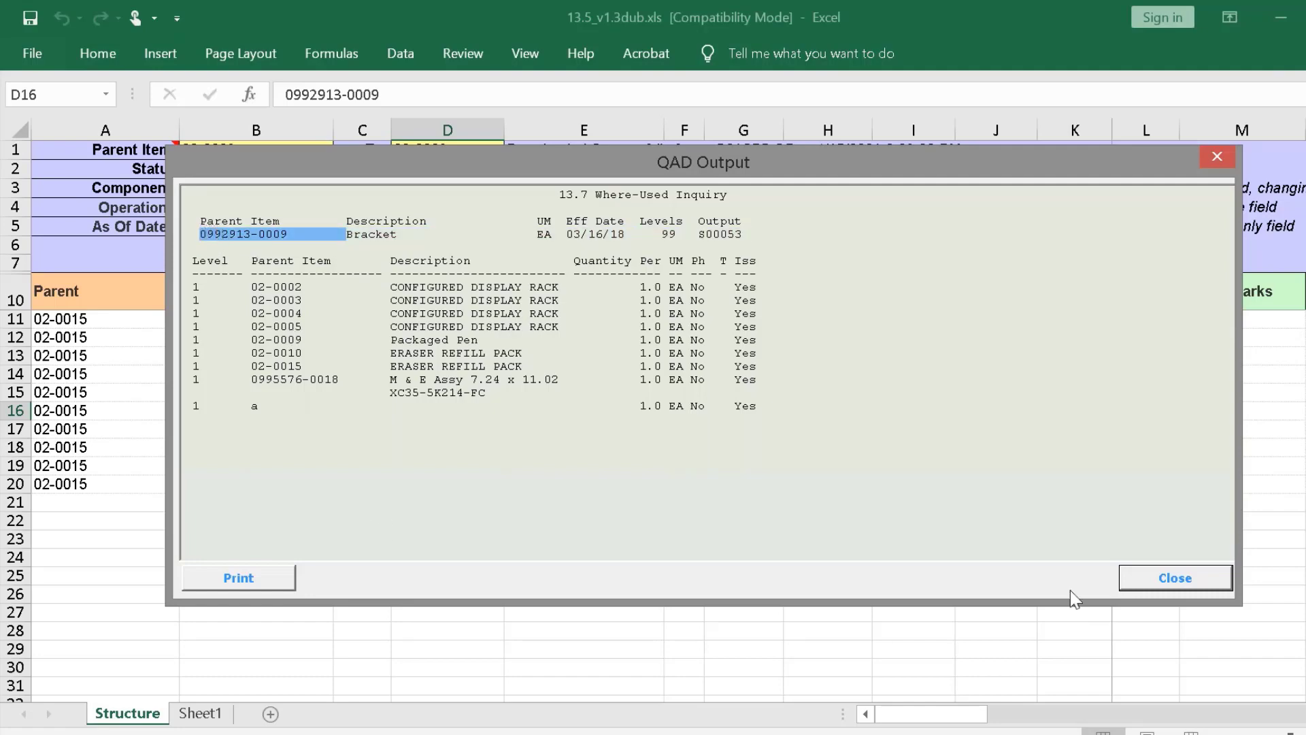
pyautogui.click(1174, 577)
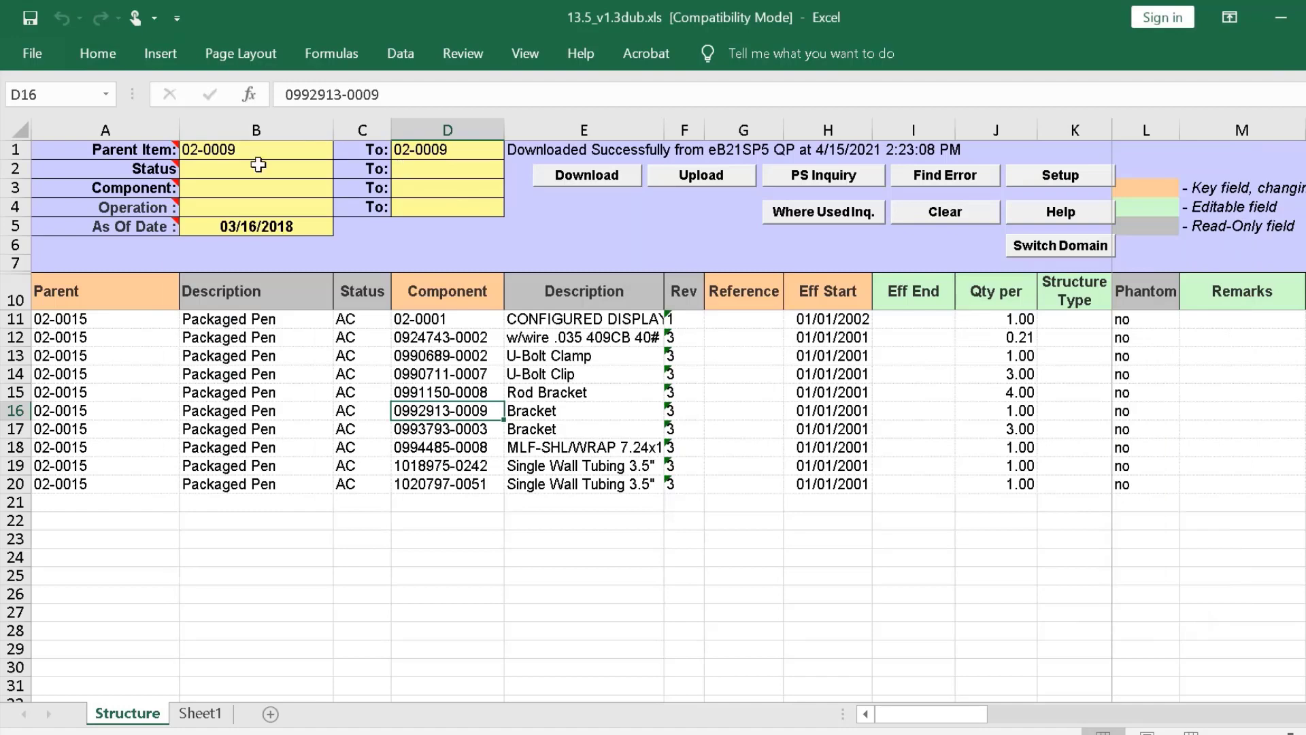
pyautogui.click(256, 150)
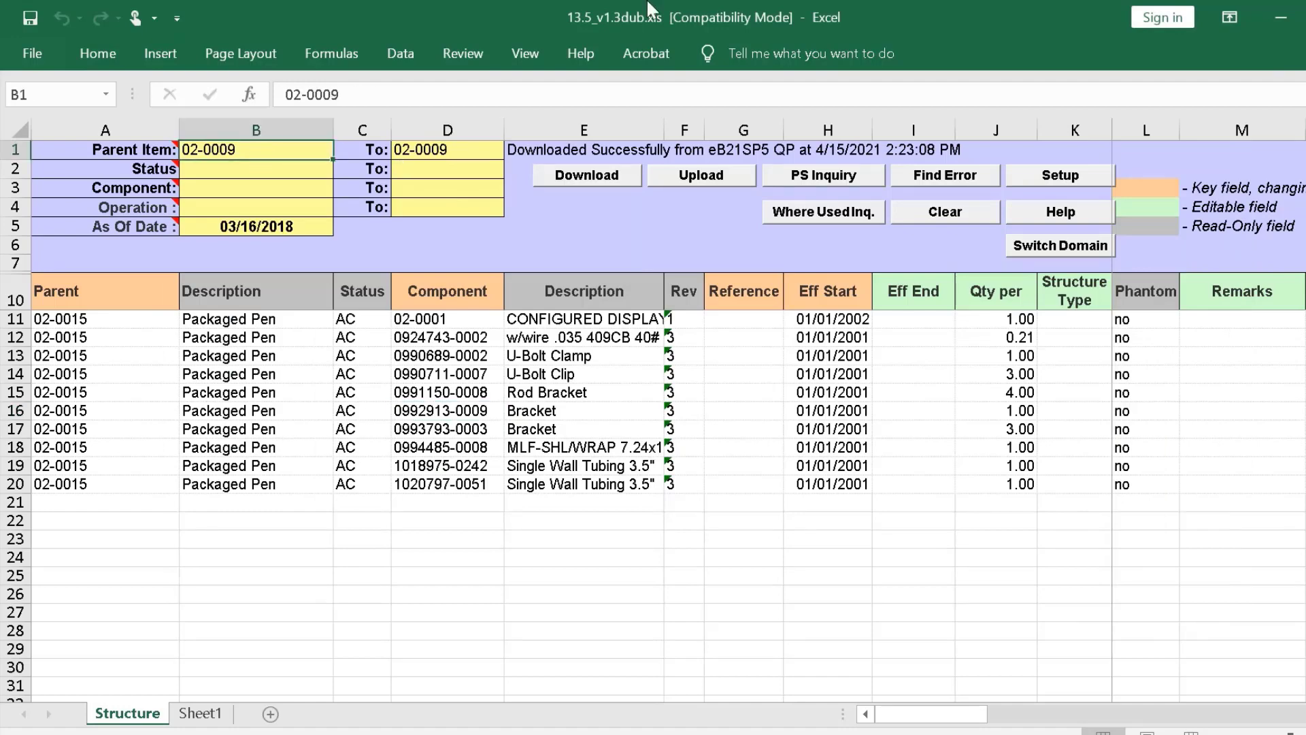
pyautogui.click(446, 149)
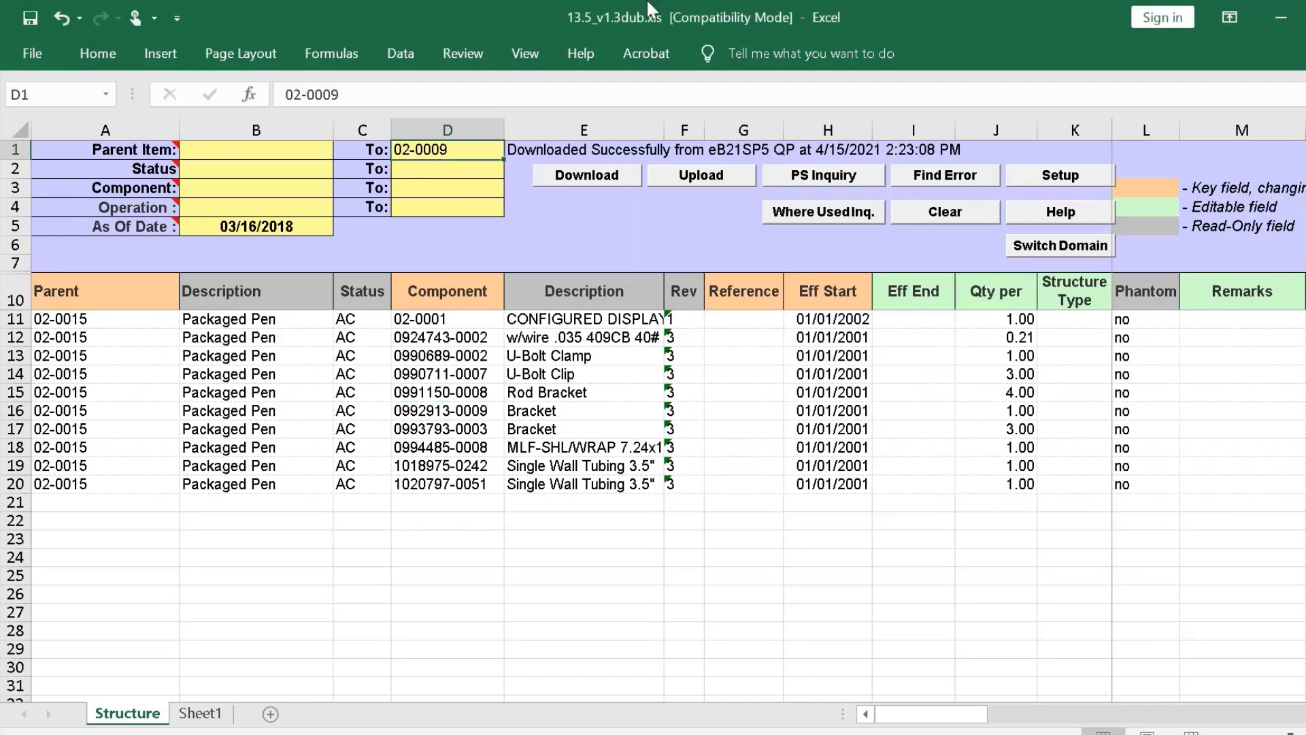
pyautogui.click(256, 169)
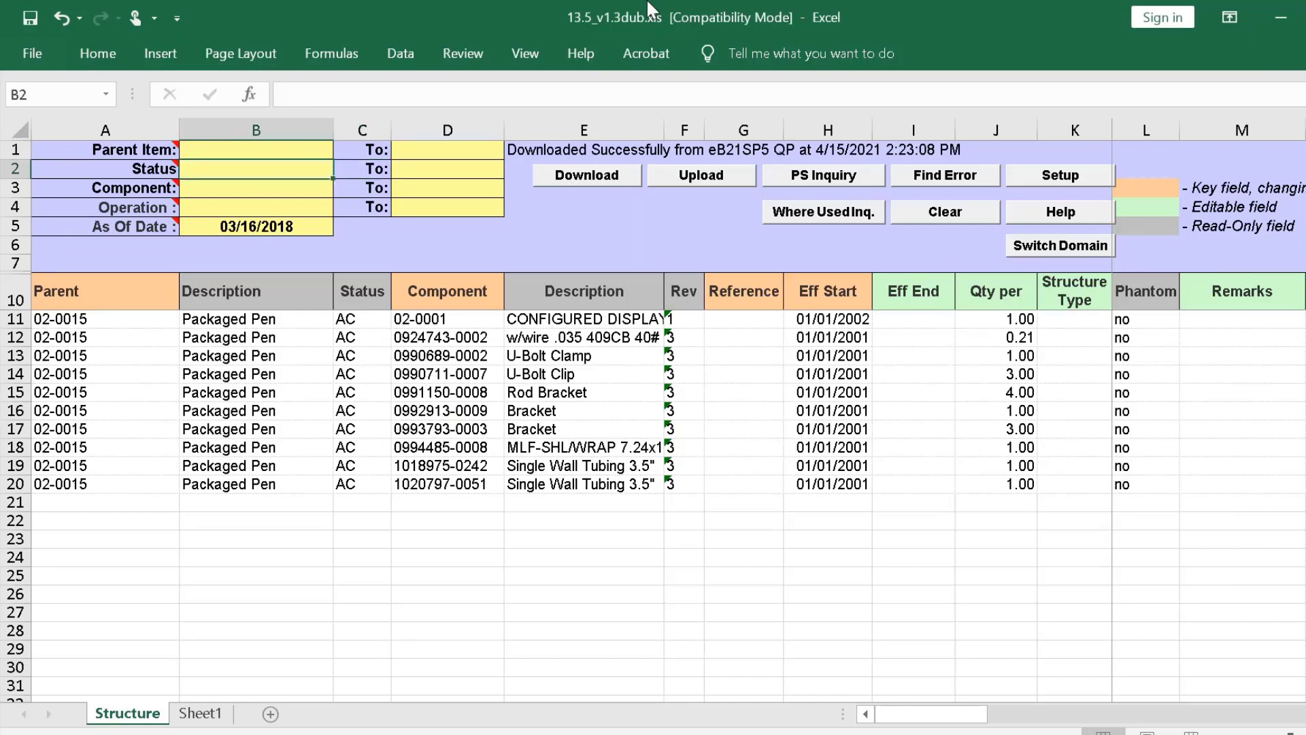
pyautogui.click(255, 188)
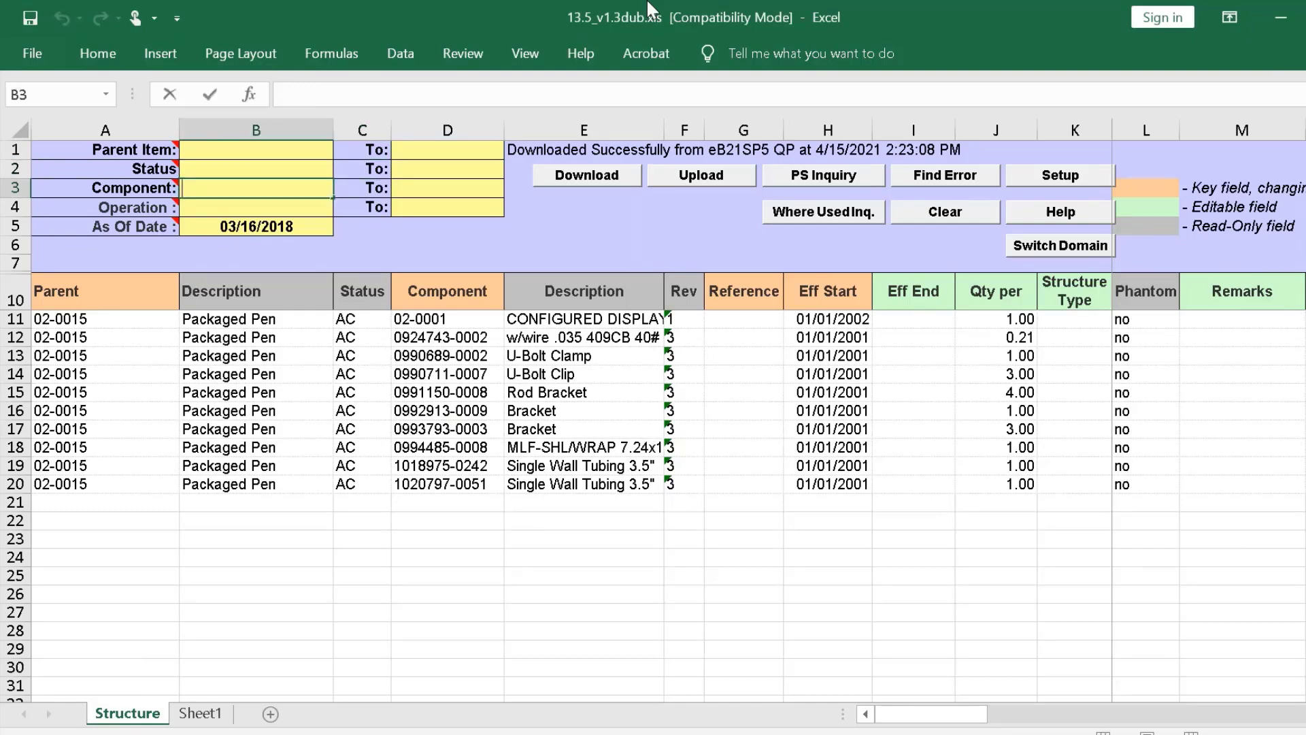
pyautogui.write('0992913-0009')
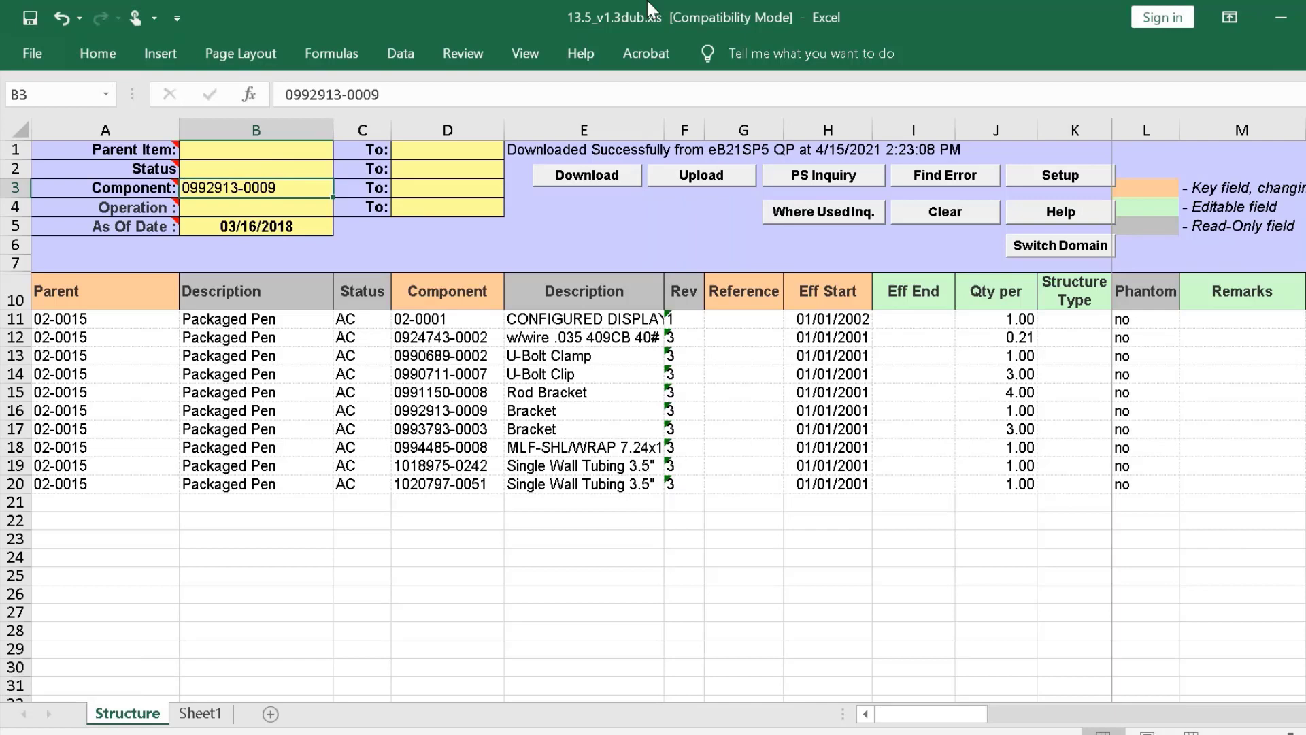
pyautogui.click(447, 187)
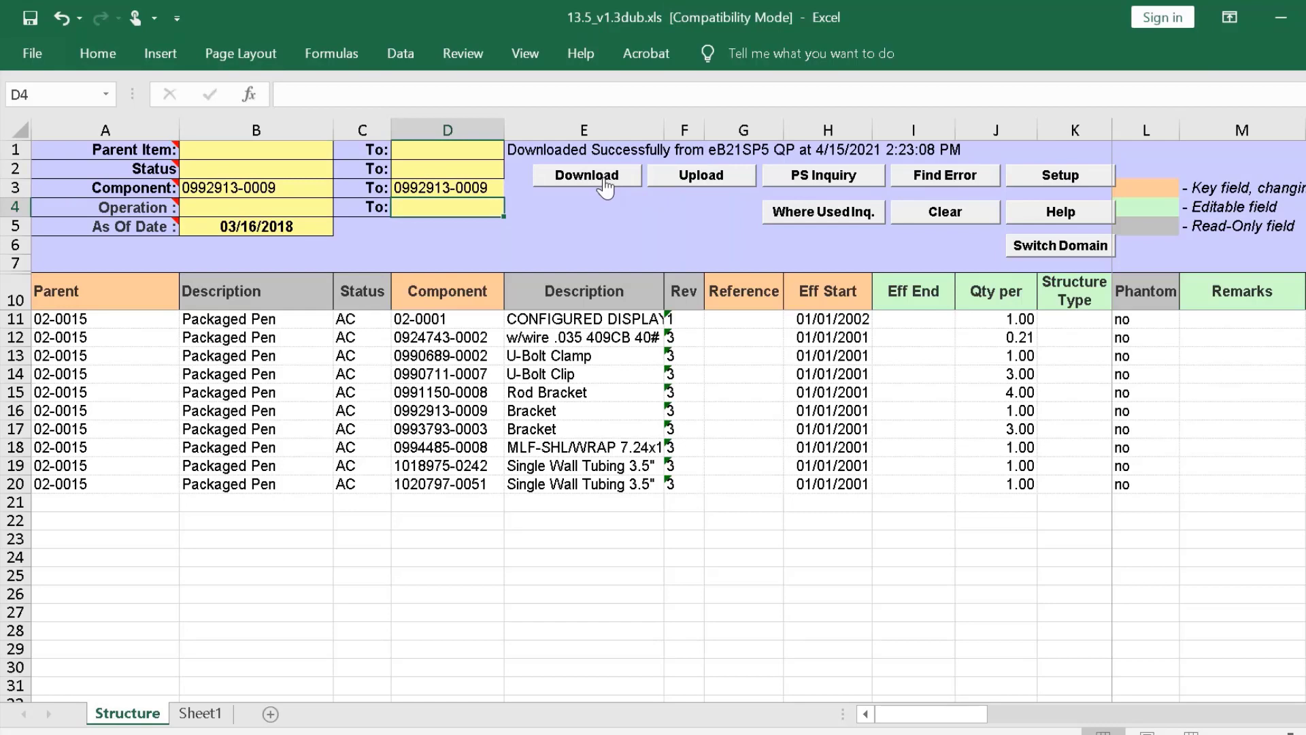
pyautogui.click(586, 176)
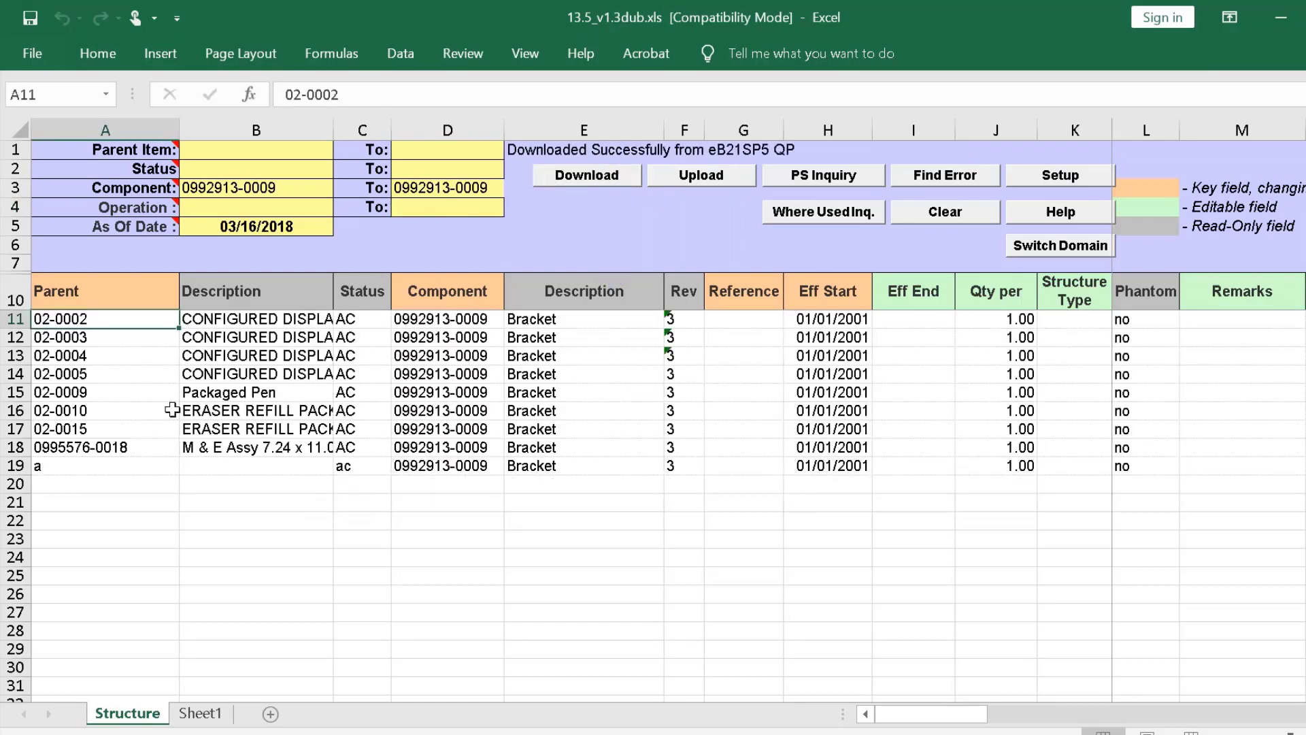
pyautogui.moveTo(331, 458)
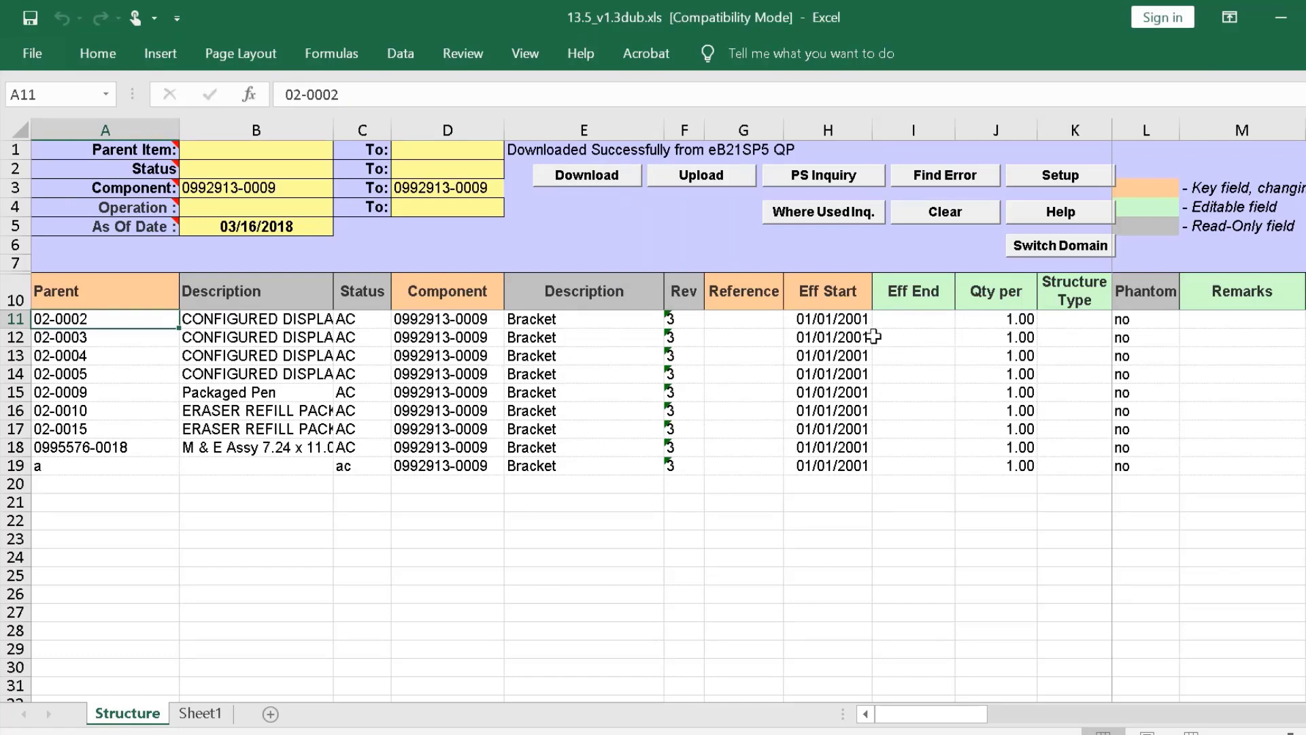
pyautogui.click(913, 319)
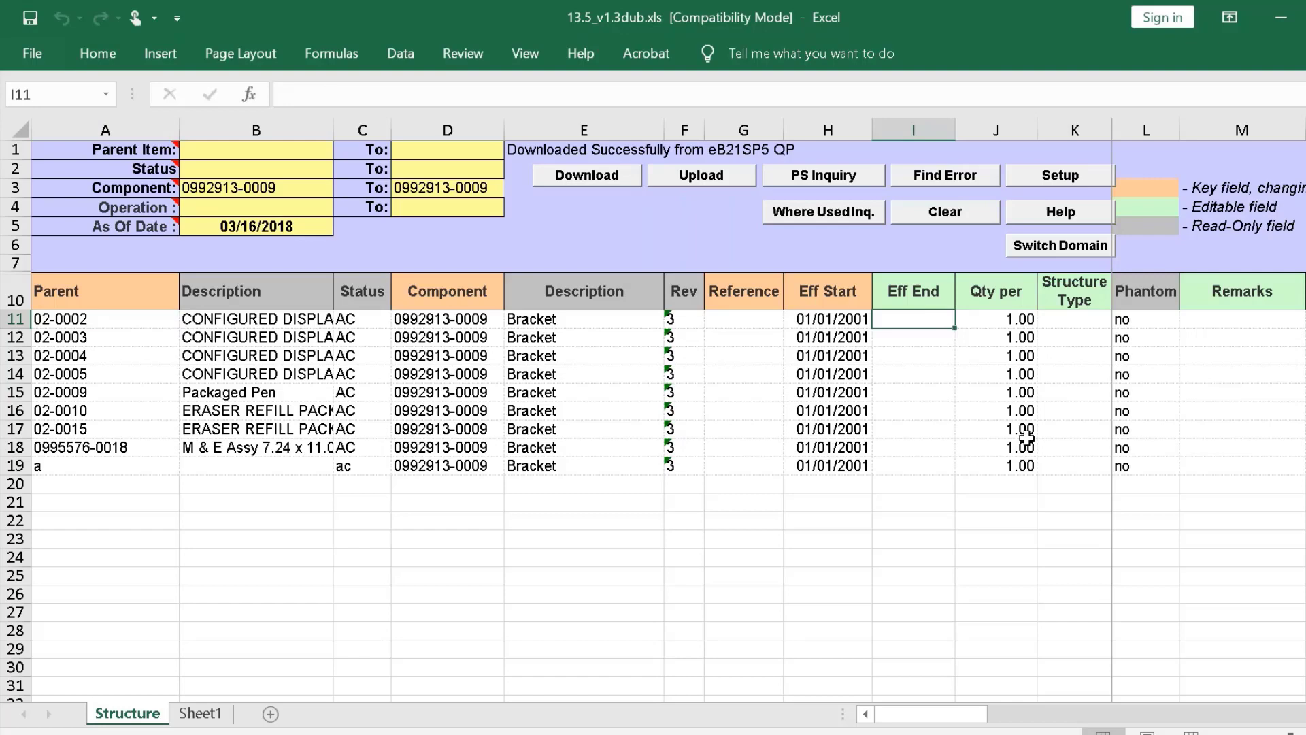
pyautogui.moveTo(930, 365)
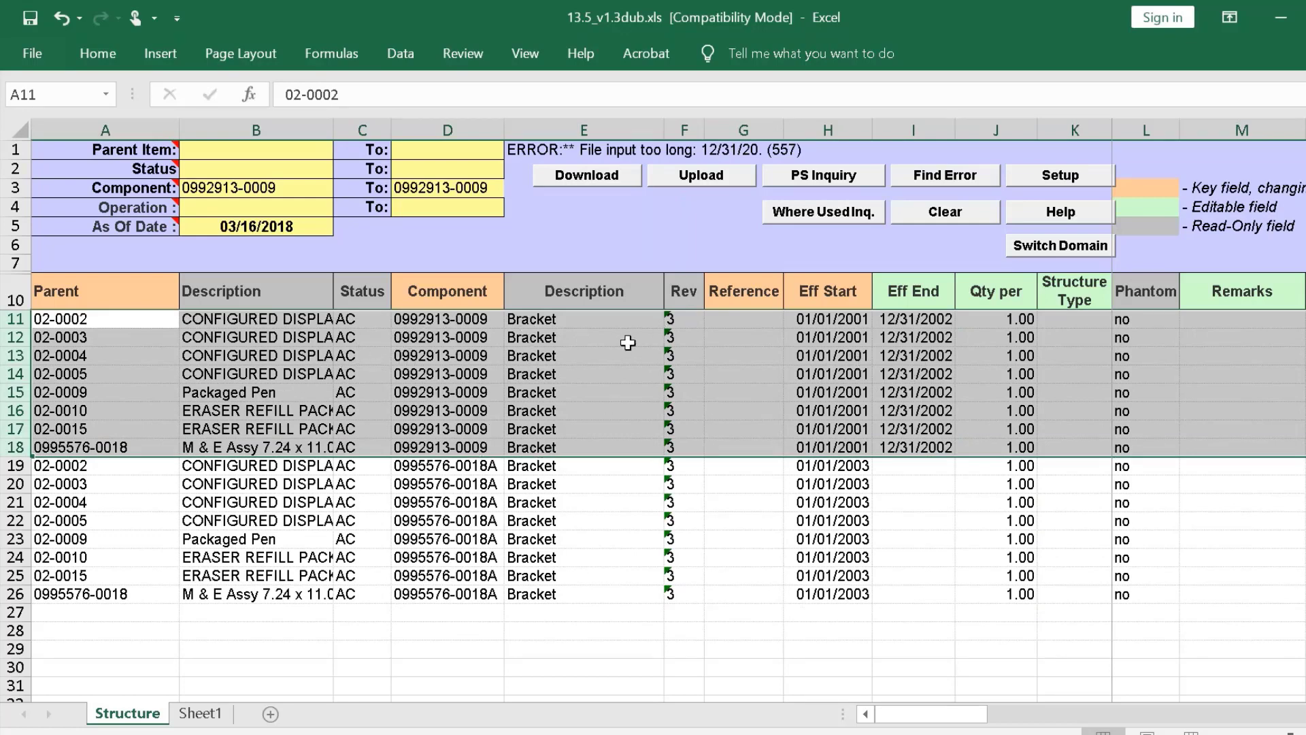
pyautogui.moveTo(466, 357)
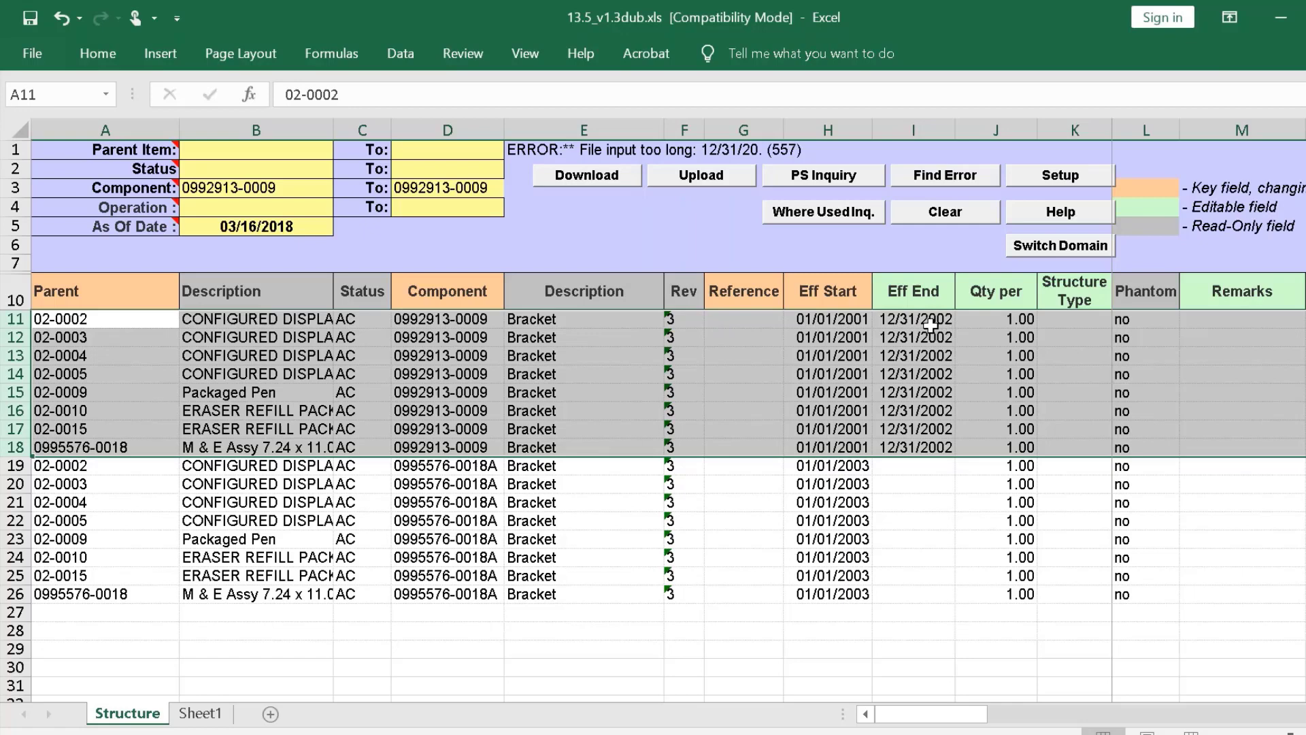
pyautogui.click(829, 502)
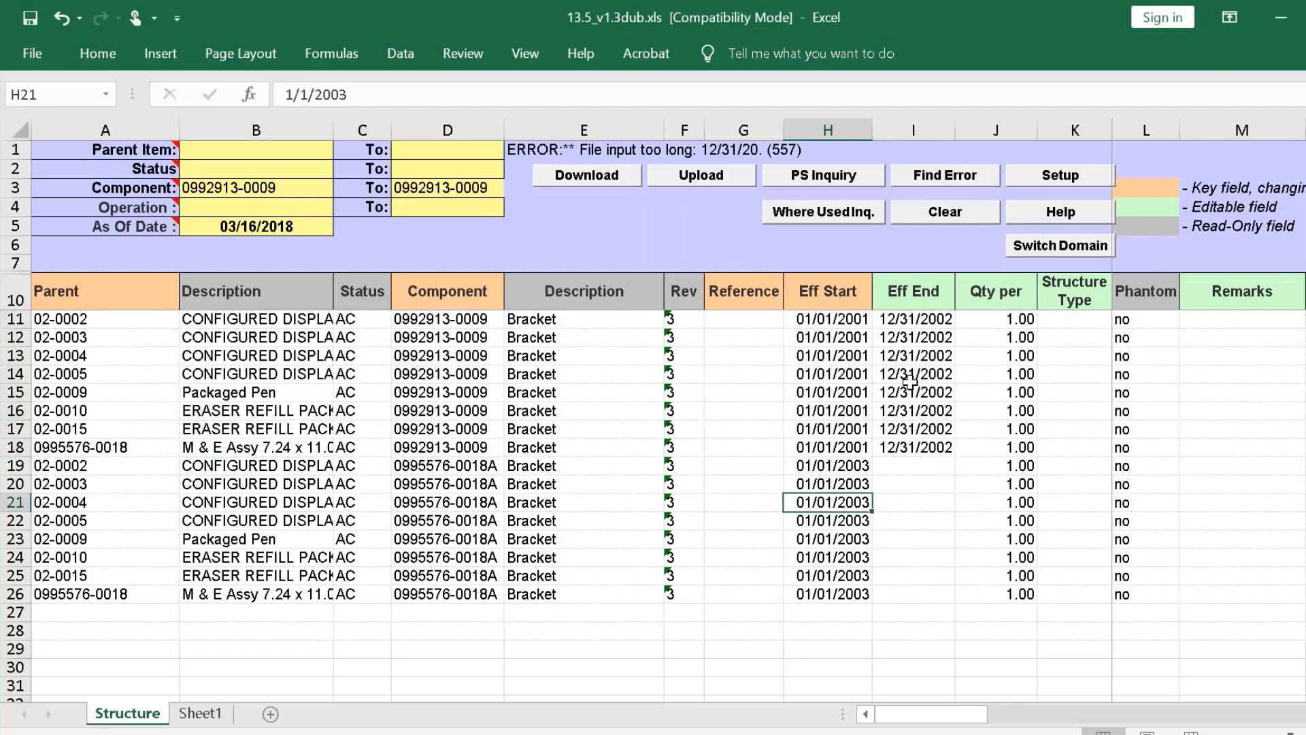
pyautogui.moveTo(701, 188)
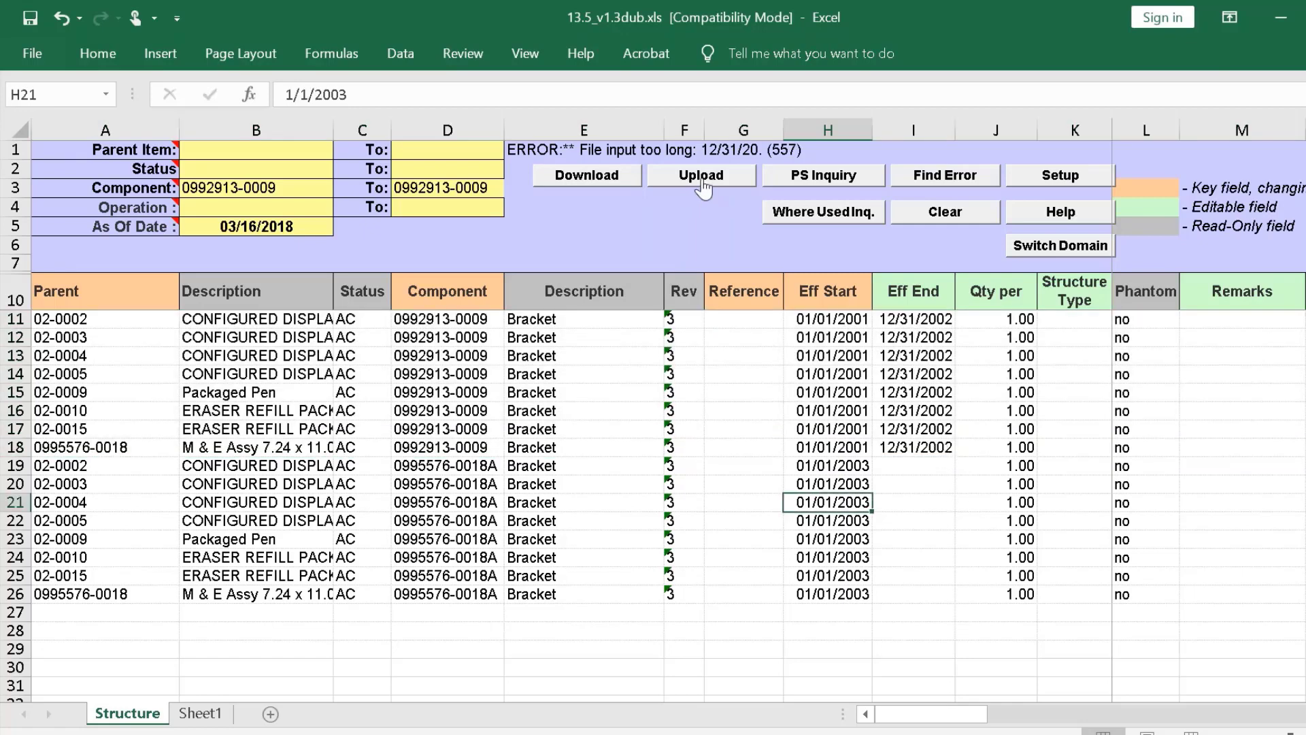
# - Upload the 16 end-dated and replacement bracket rows to QAD successfully and dismiss the report
pyautogui.click(700, 176)
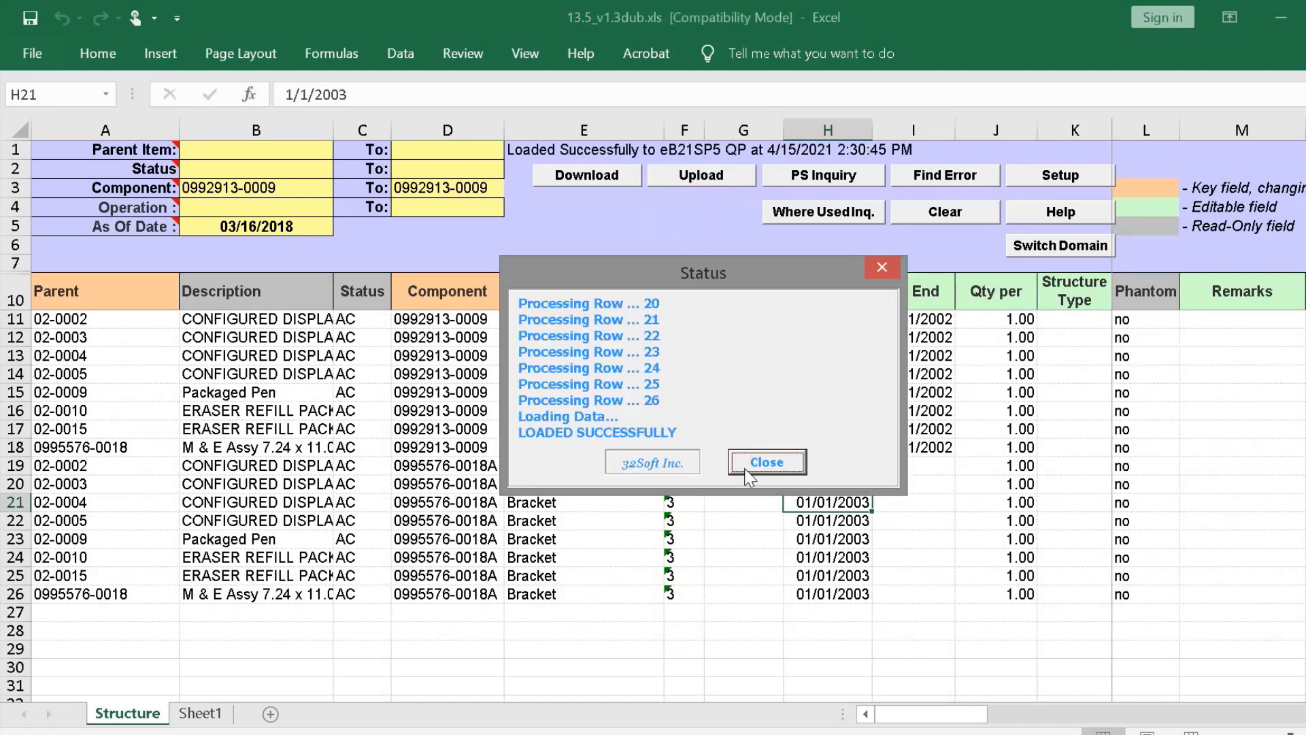
pyautogui.click(764, 461)
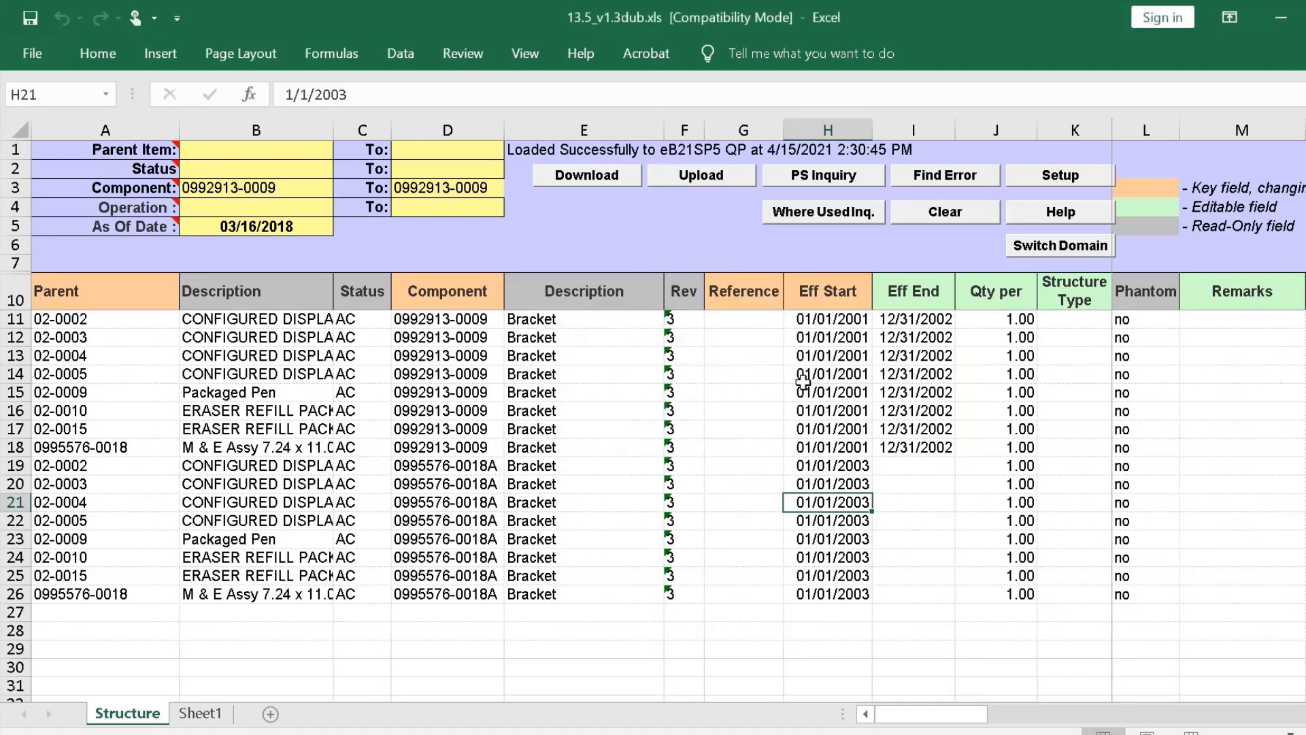
pyautogui.click(448, 355)
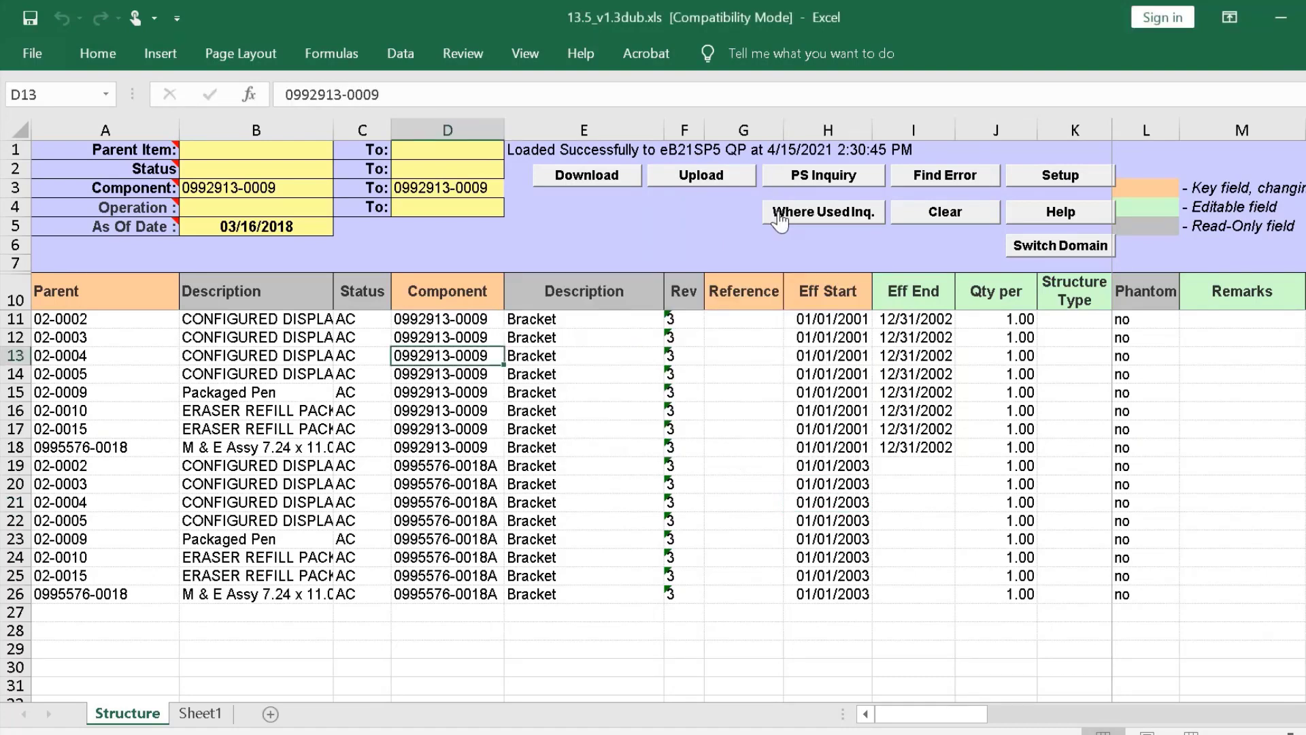
pyautogui.click(586, 176)
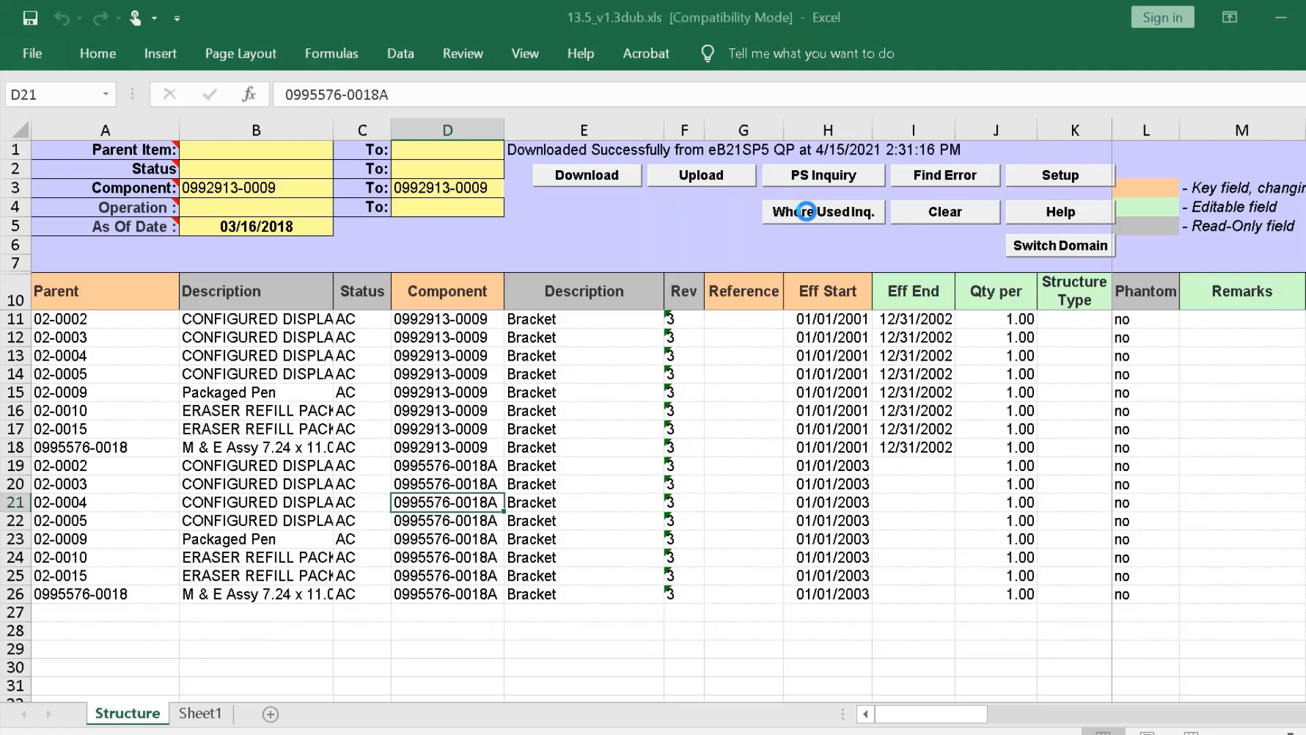
pyautogui.click(822, 213)
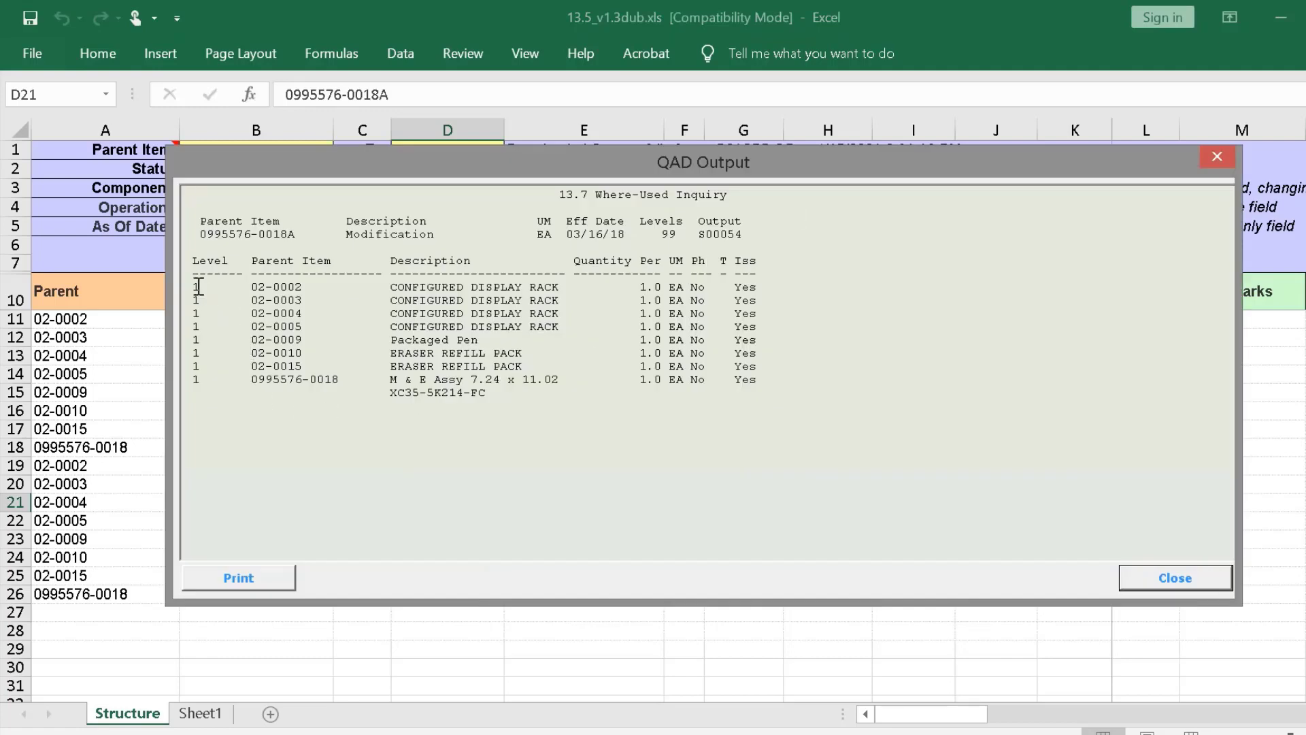
pyautogui.click(1174, 577)
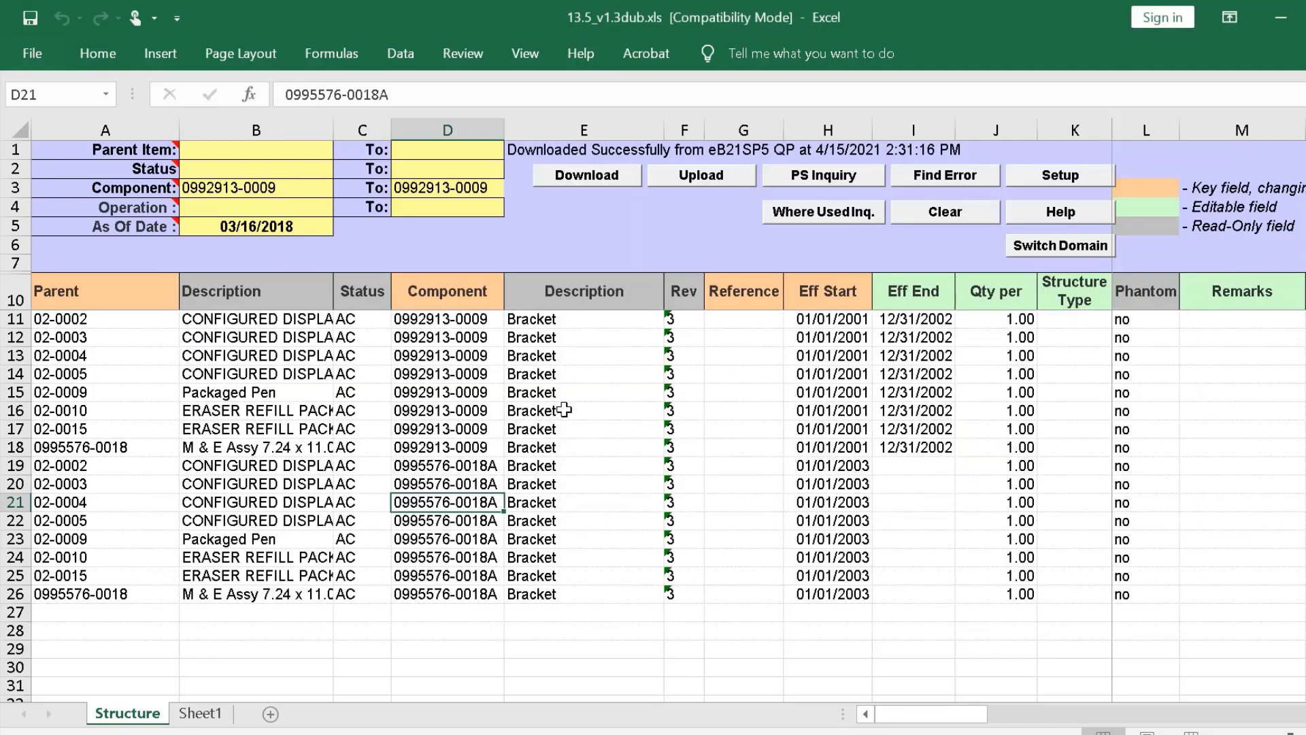